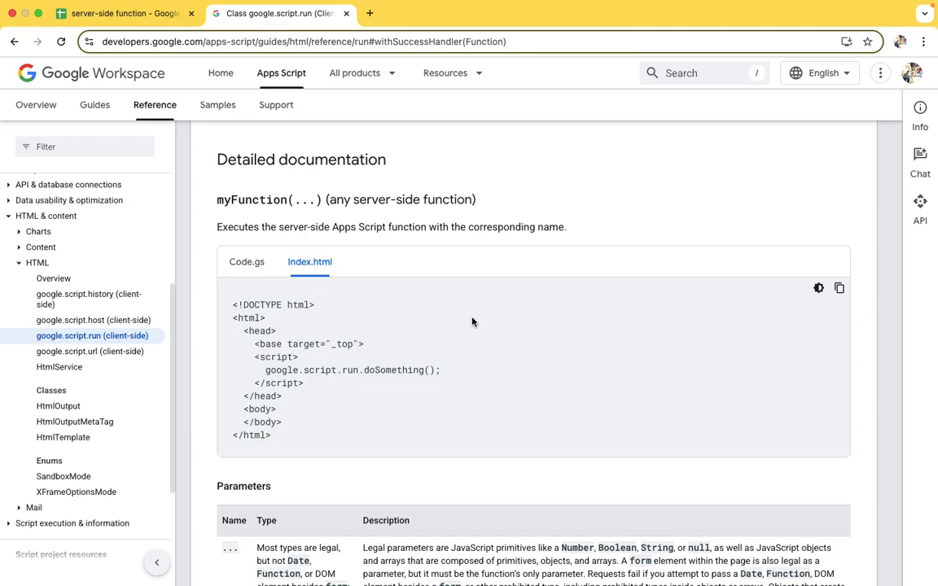
Back in the UserData sheet, bring up the User App Enter Details form and close it.
scroll(up, 3)
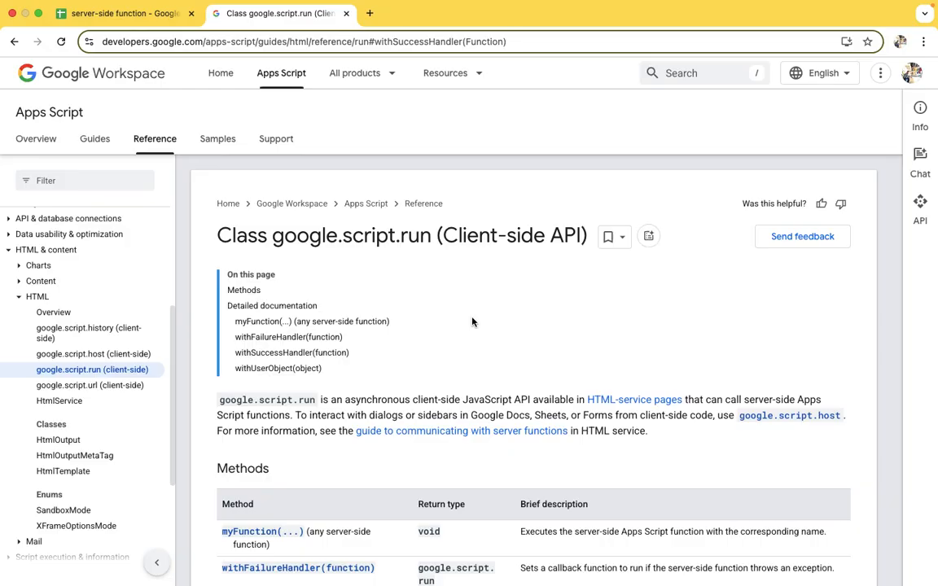
scroll(down, 3)
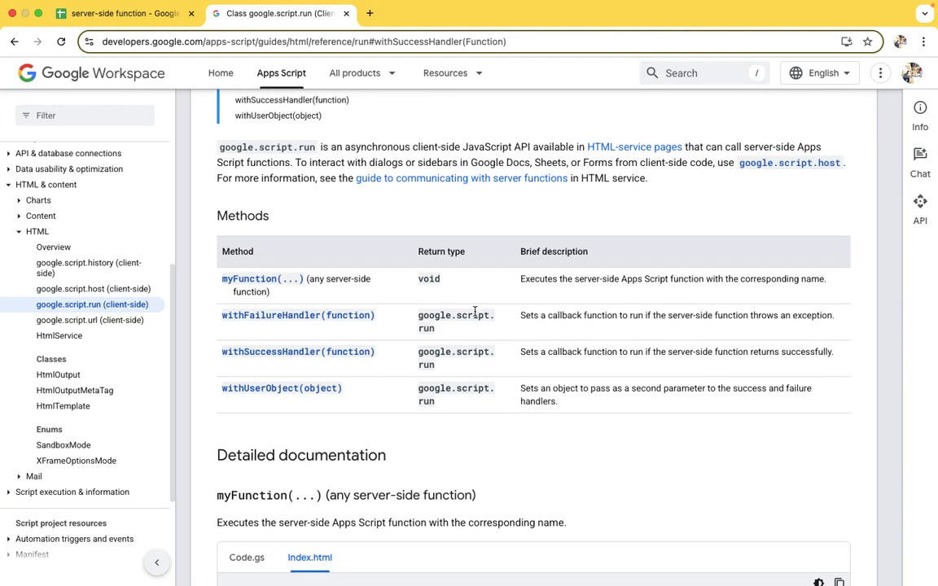
mouse_move(342, 363)
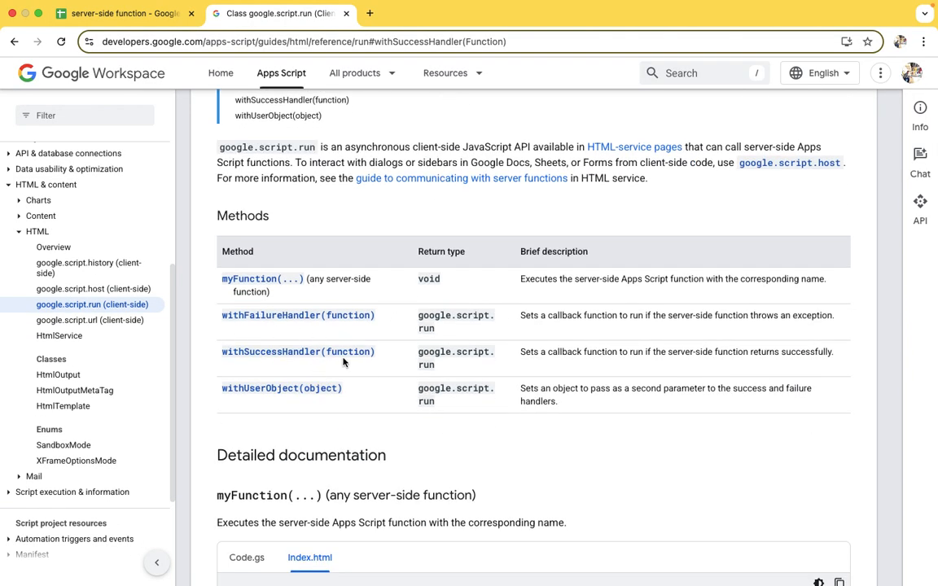
mouse_move(262, 280)
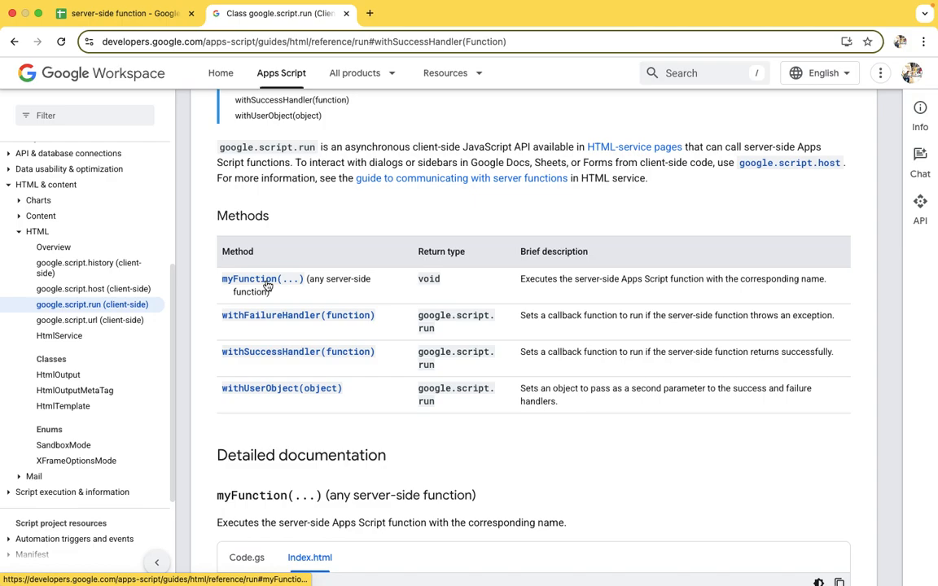
click(122, 13)
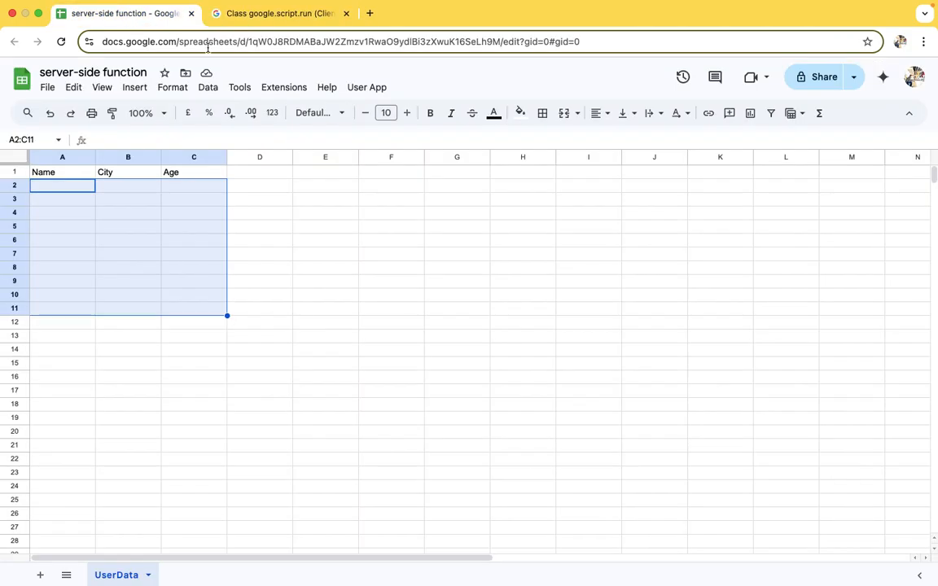
click(326, 240)
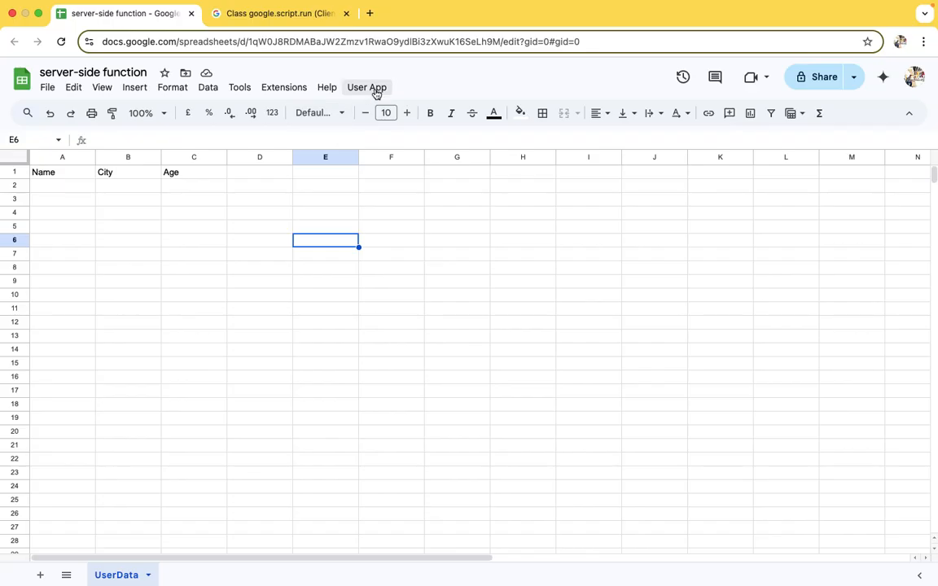
click(367, 88)
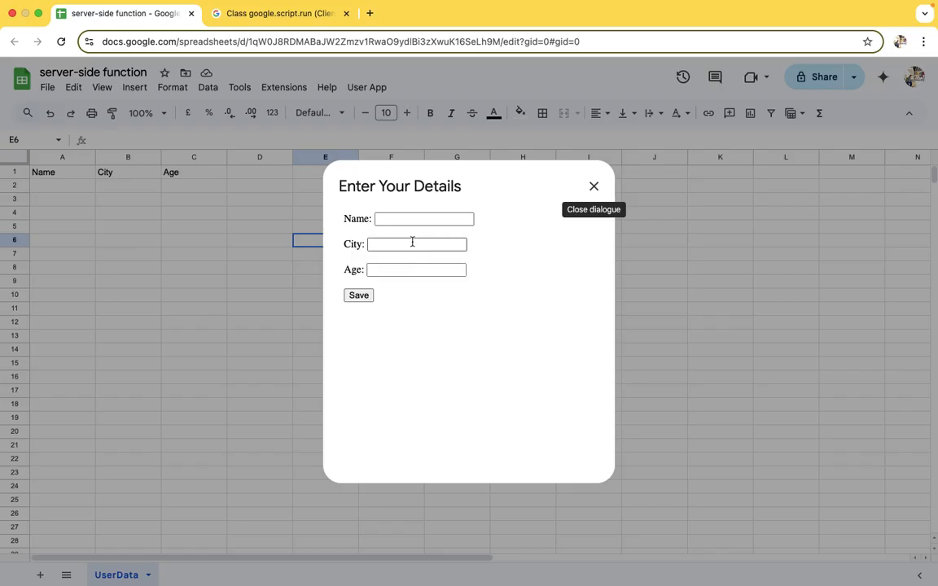
mouse_move(359, 295)
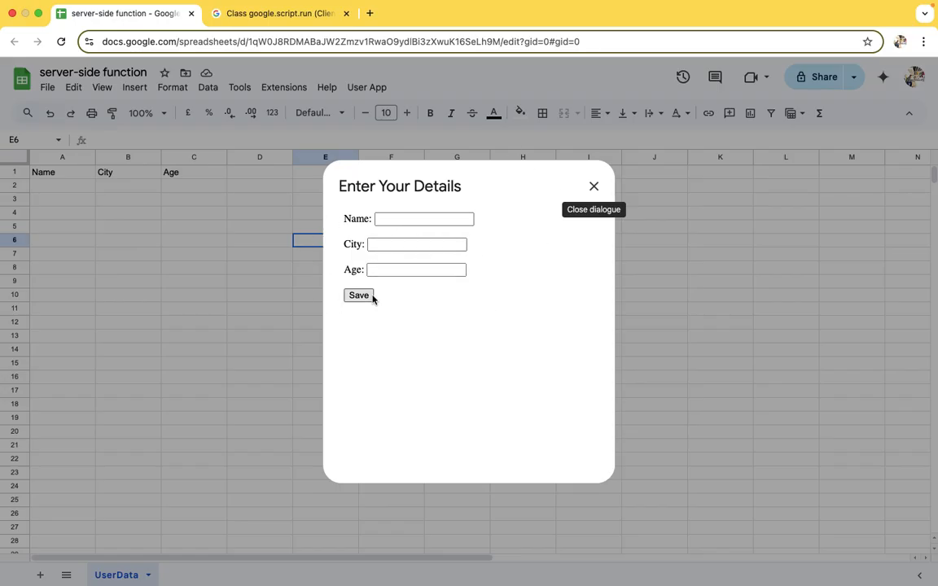
mouse_move(420, 316)
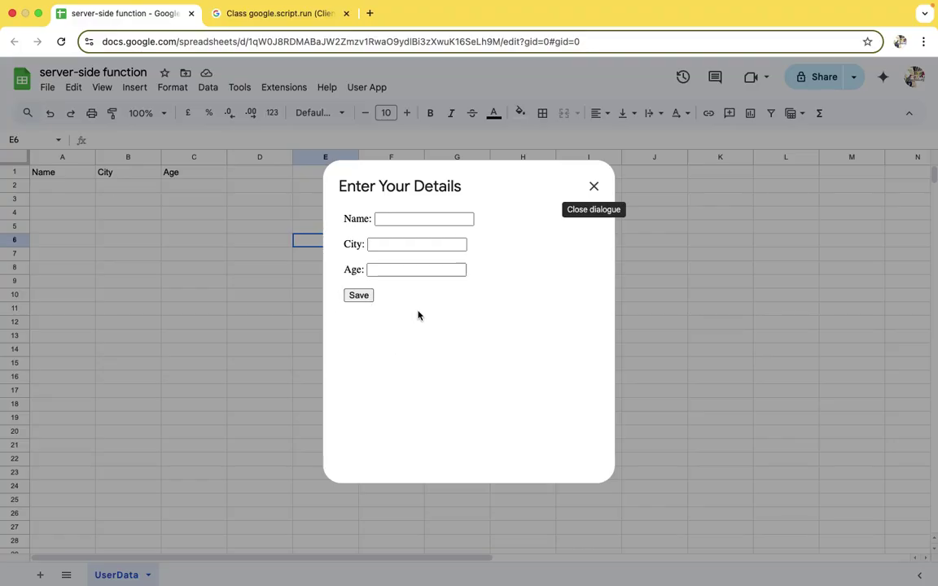
click(593, 185)
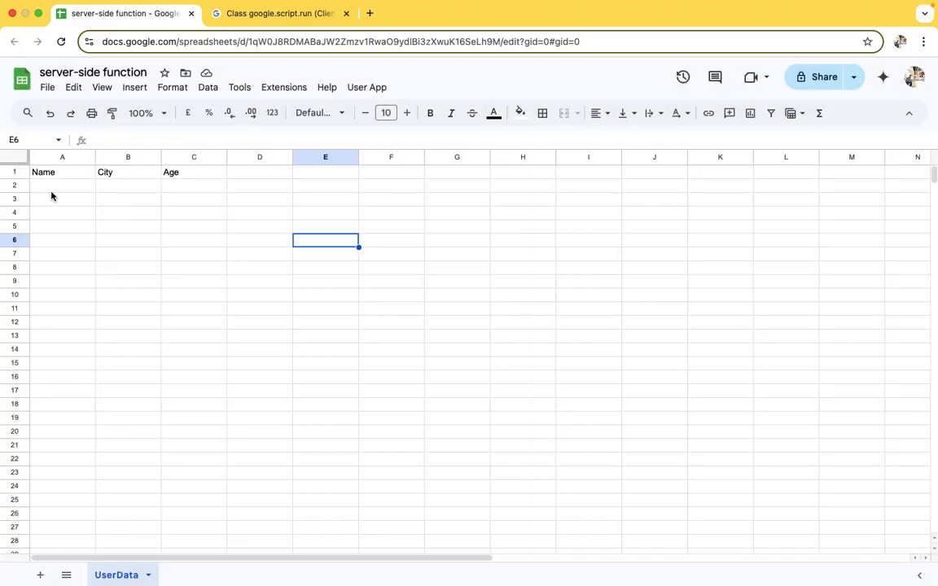
Run User App > Show My Details, then look at the Extensions menu.
click(366, 88)
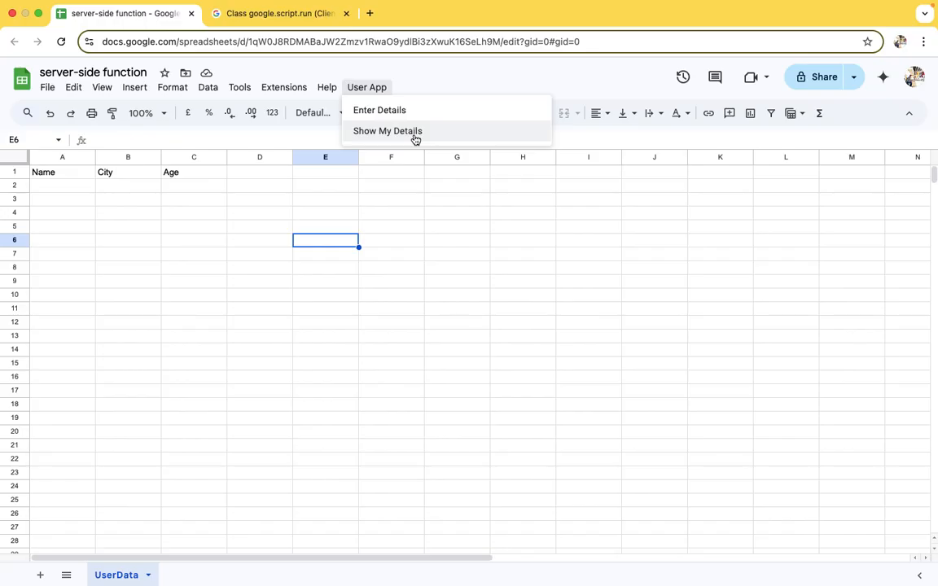
click(456, 280)
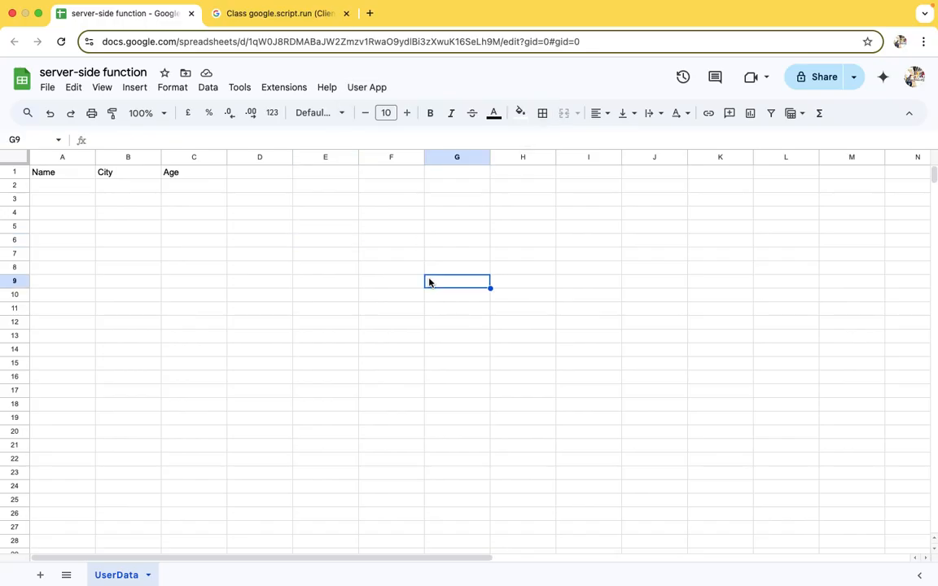
mouse_move(311, 190)
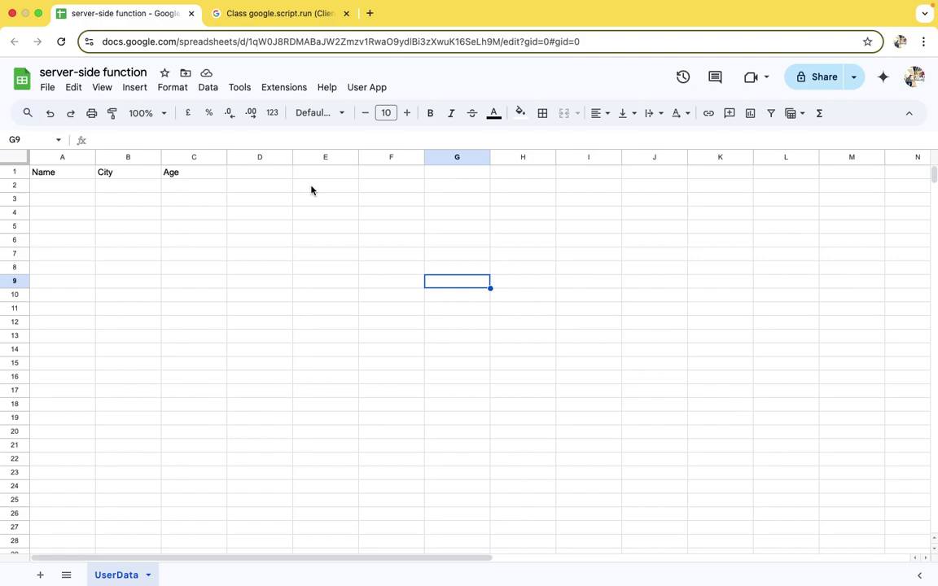
click(284, 88)
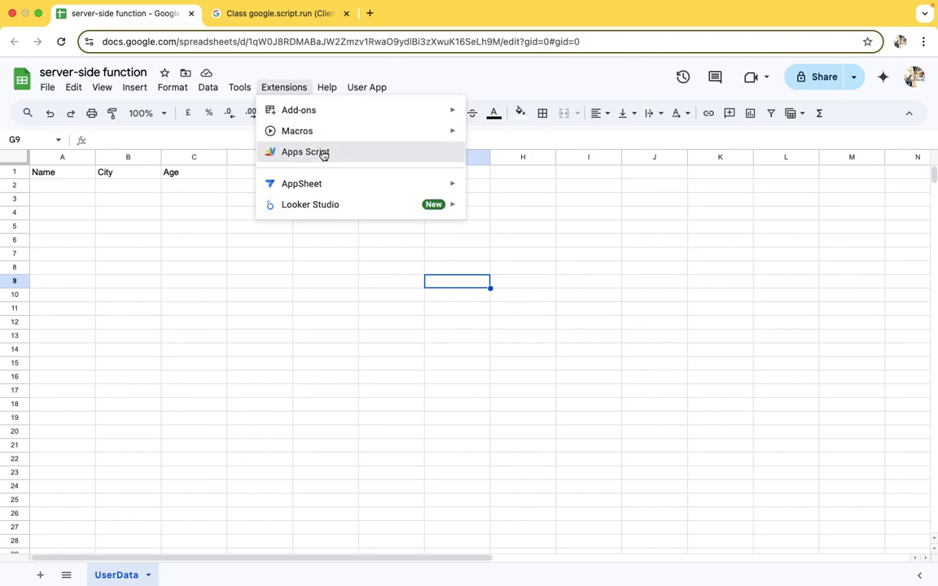
click(306, 151)
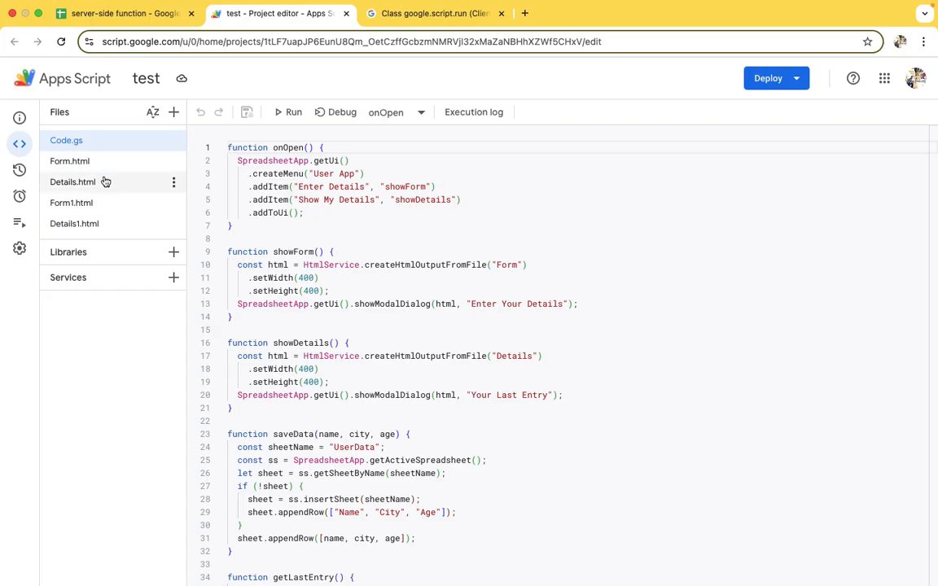
mouse_move(97, 224)
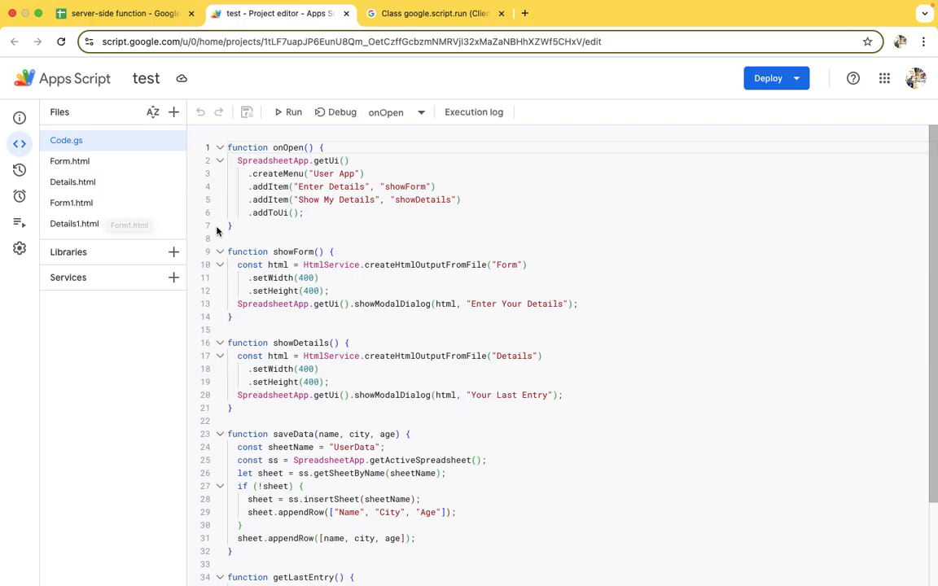
click(123, 14)
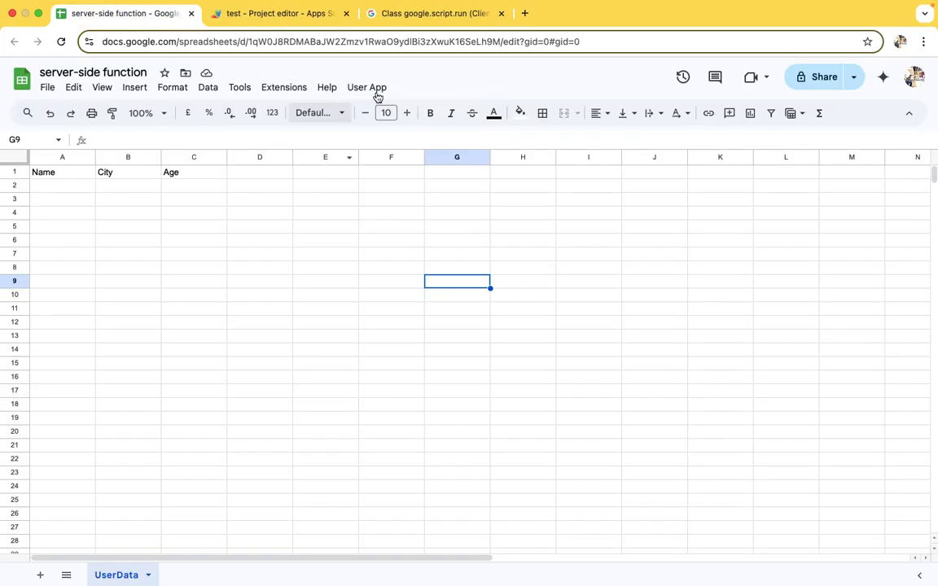
click(326, 88)
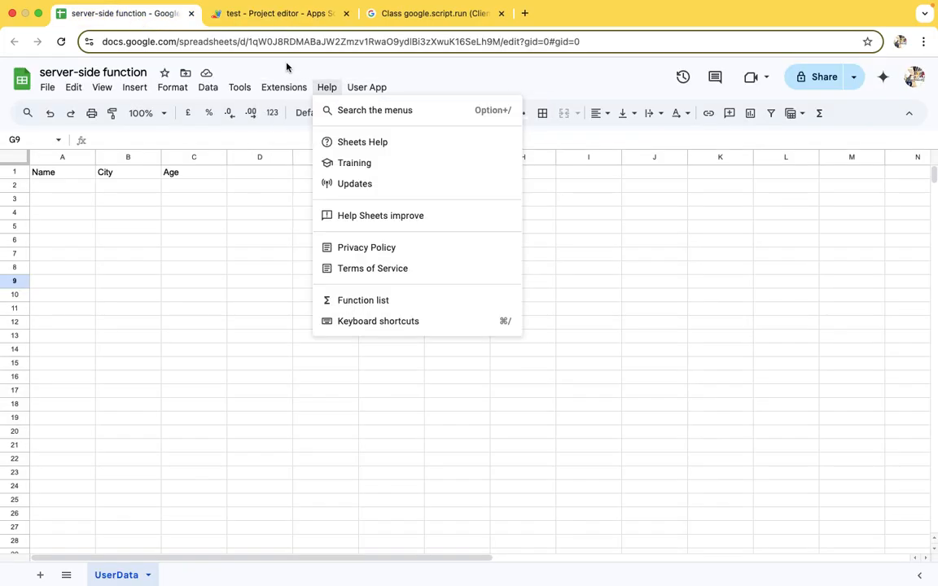
click(277, 13)
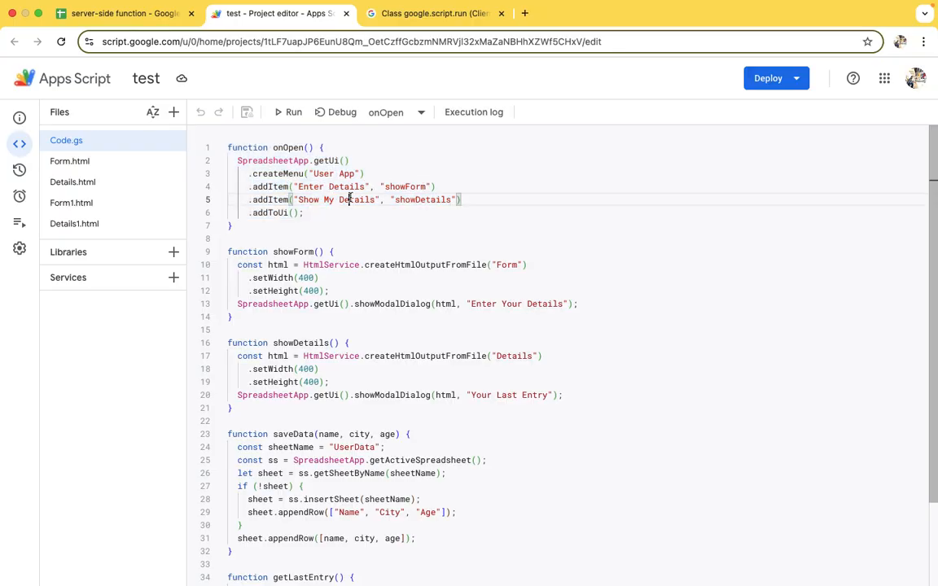
double_click(357, 199)
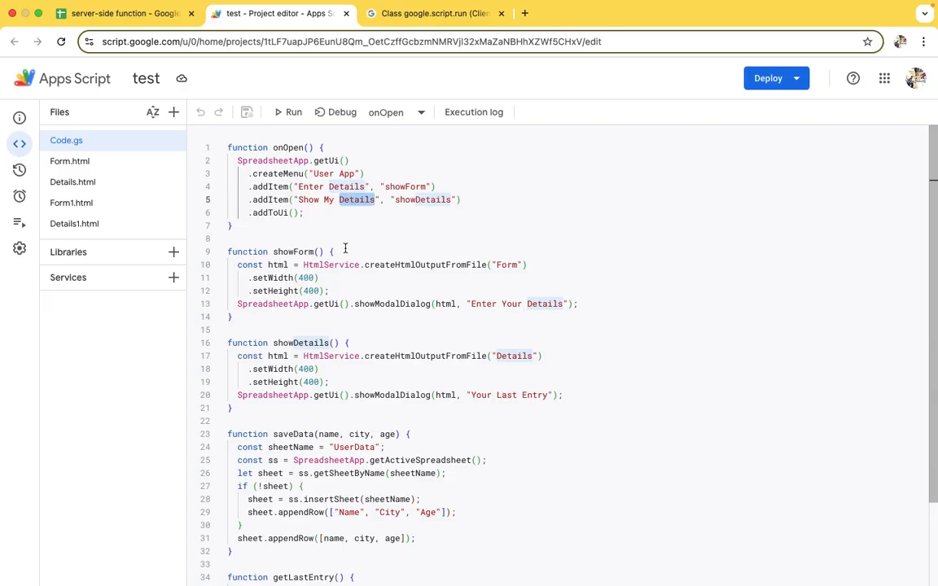
scroll(down, 3)
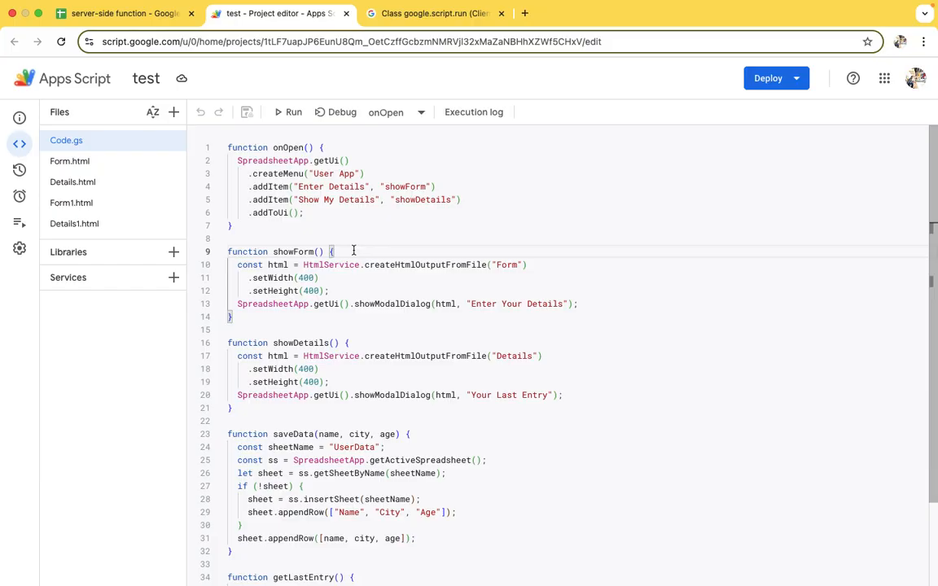
double_click(330, 263)
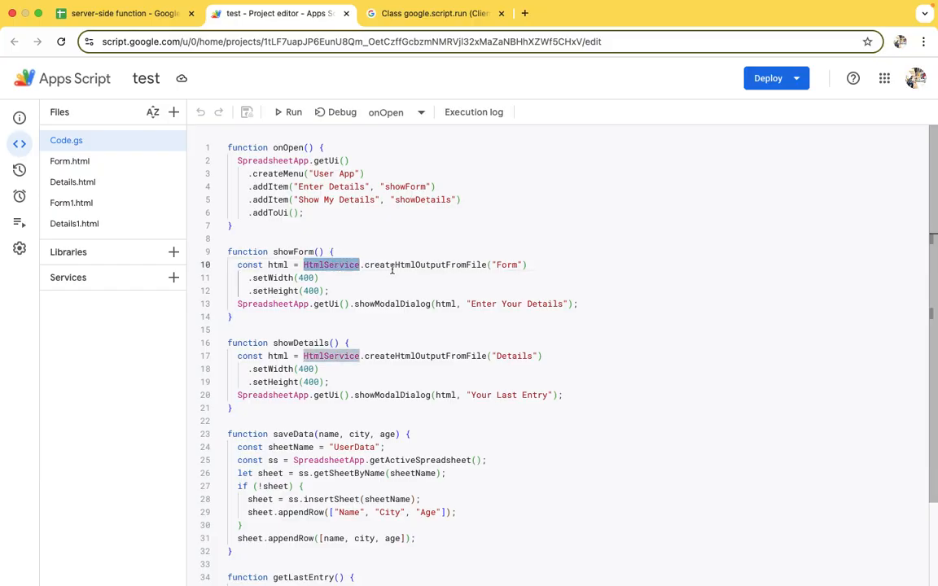
double_click(424, 264)
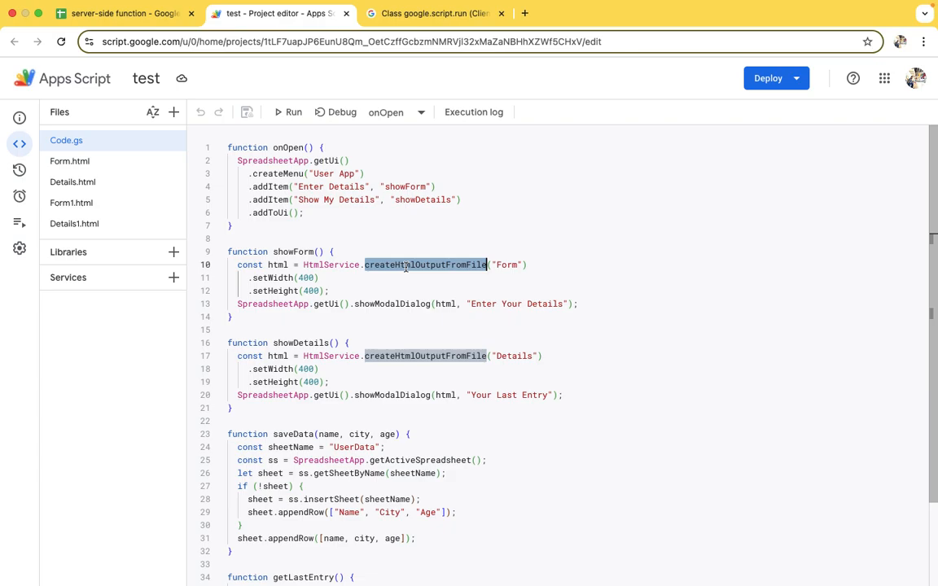
mouse_move(531, 281)
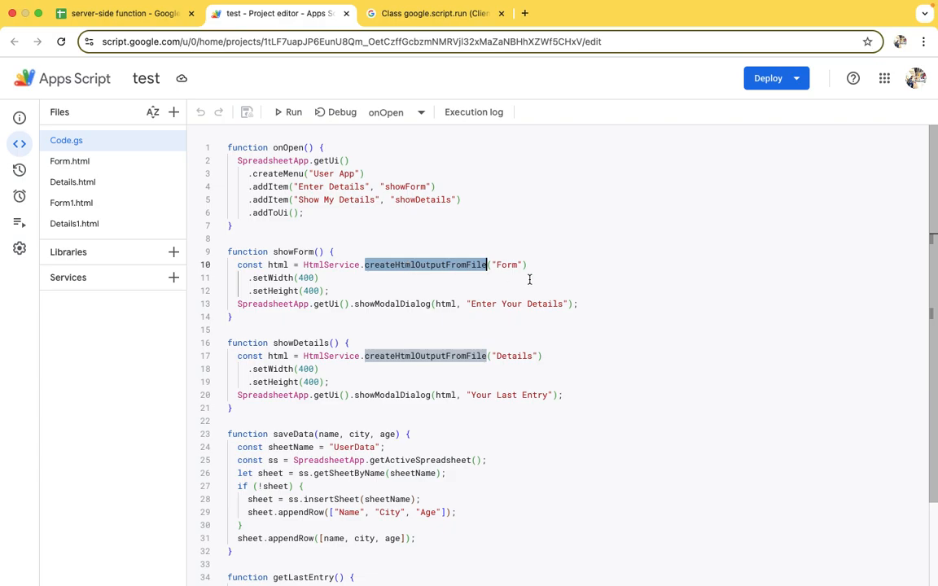
click(508, 264)
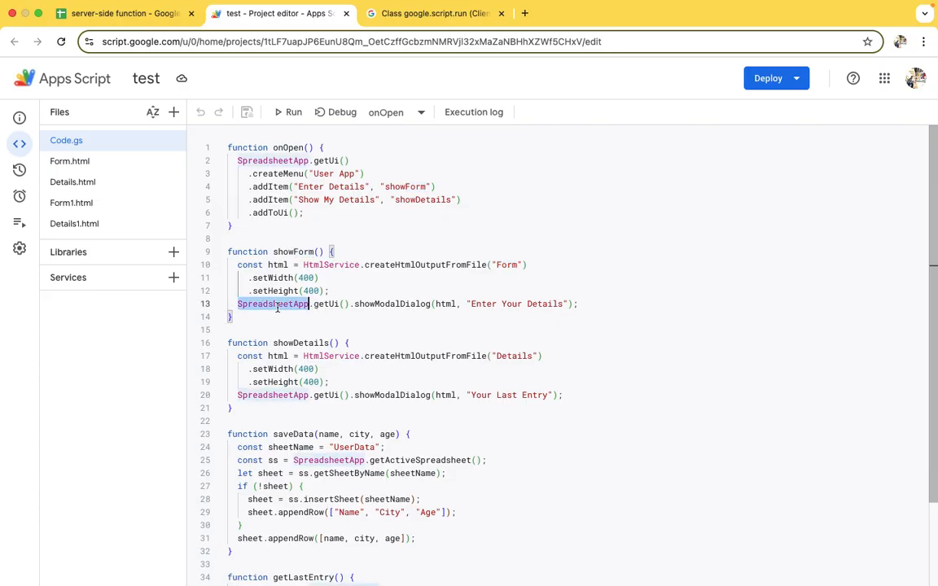
double_click(391, 304)
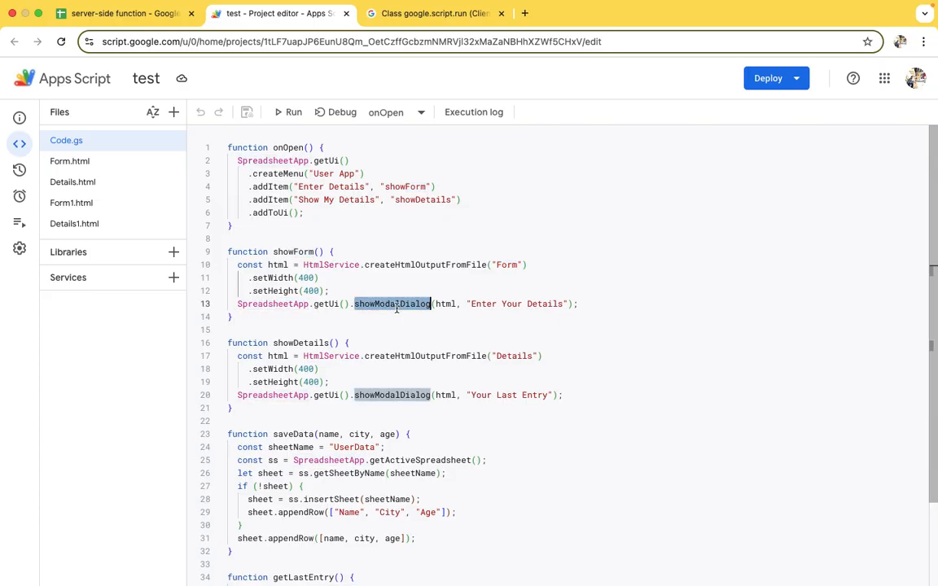
double_click(446, 304)
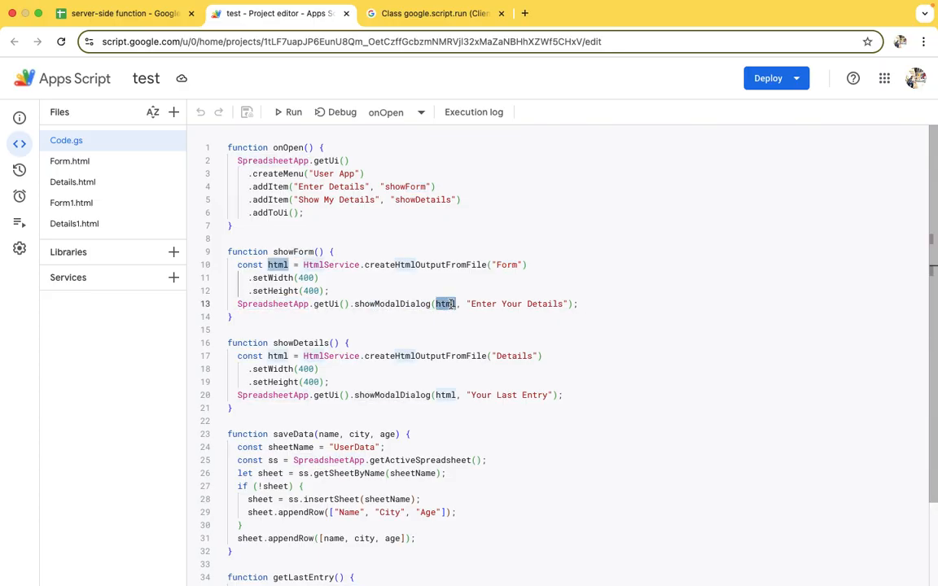
double_click(277, 264)
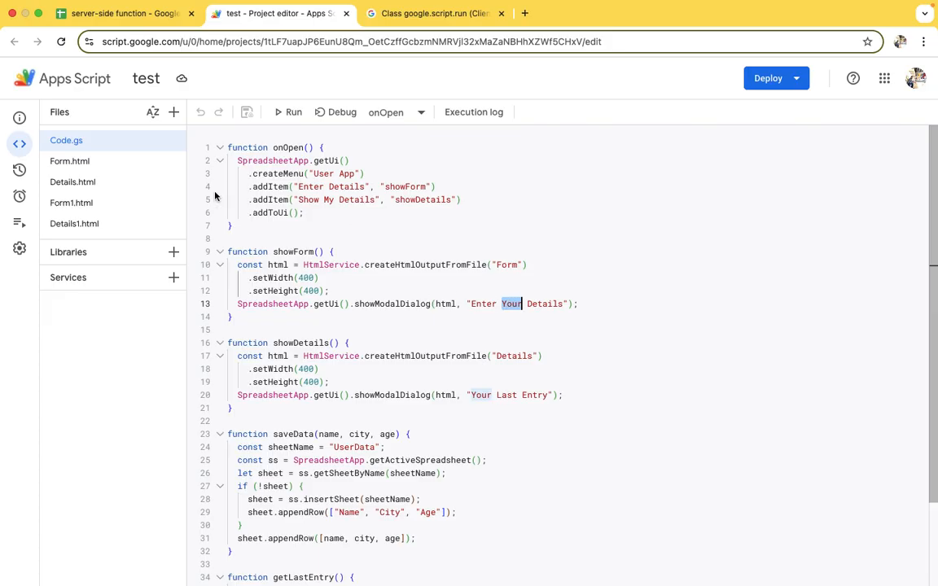
mouse_move(70, 161)
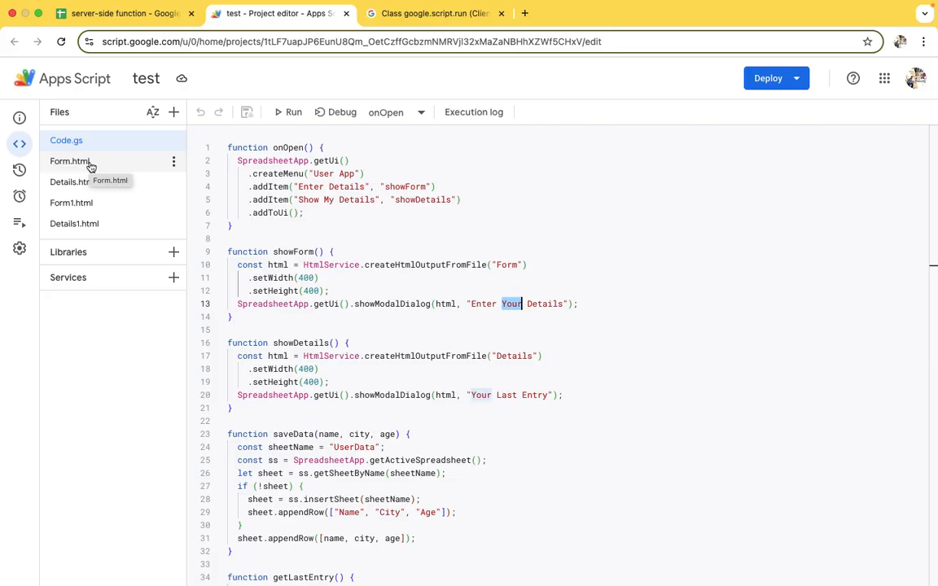
In Form.html, review the name, city and age inputs feeding the saveData call.
click(70, 161)
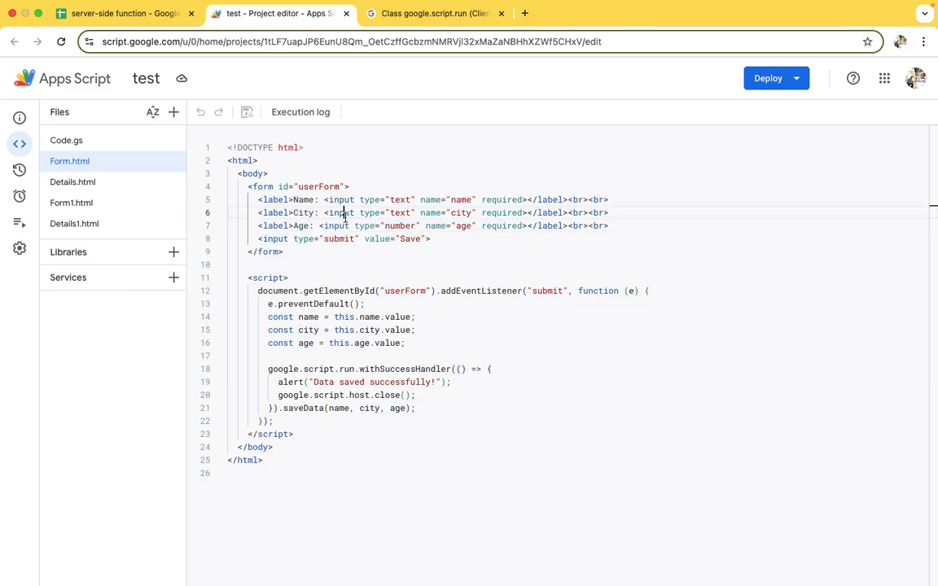
double_click(340, 199)
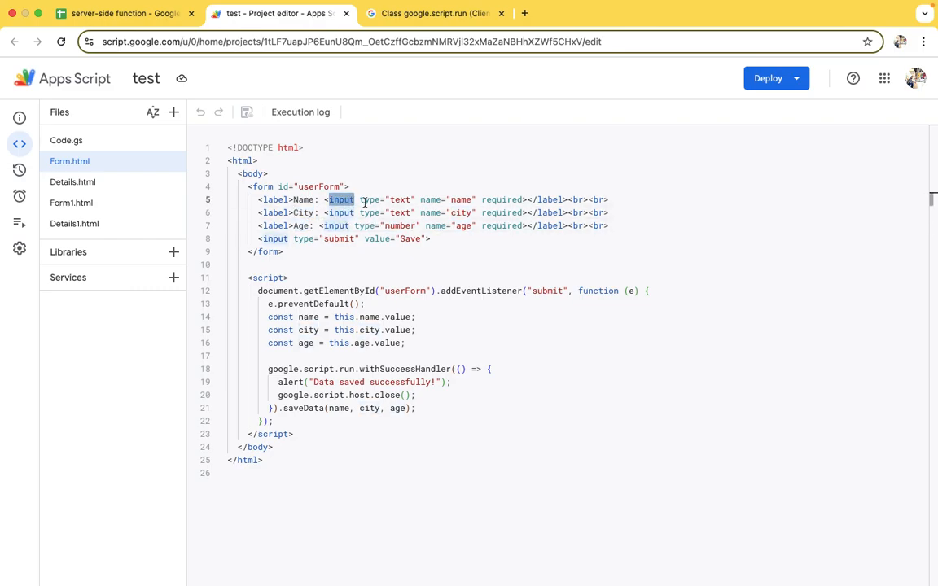
double_click(401, 212)
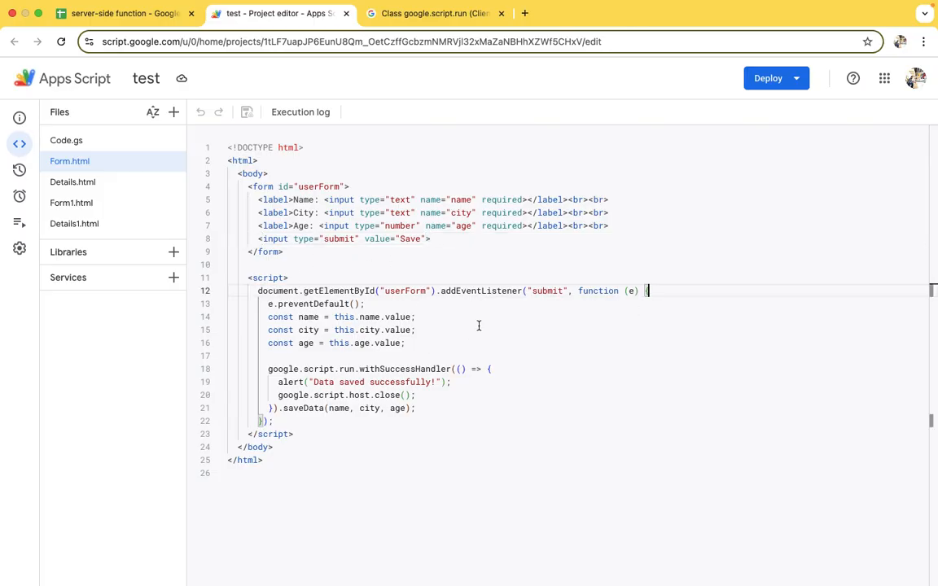
mouse_move(440, 363)
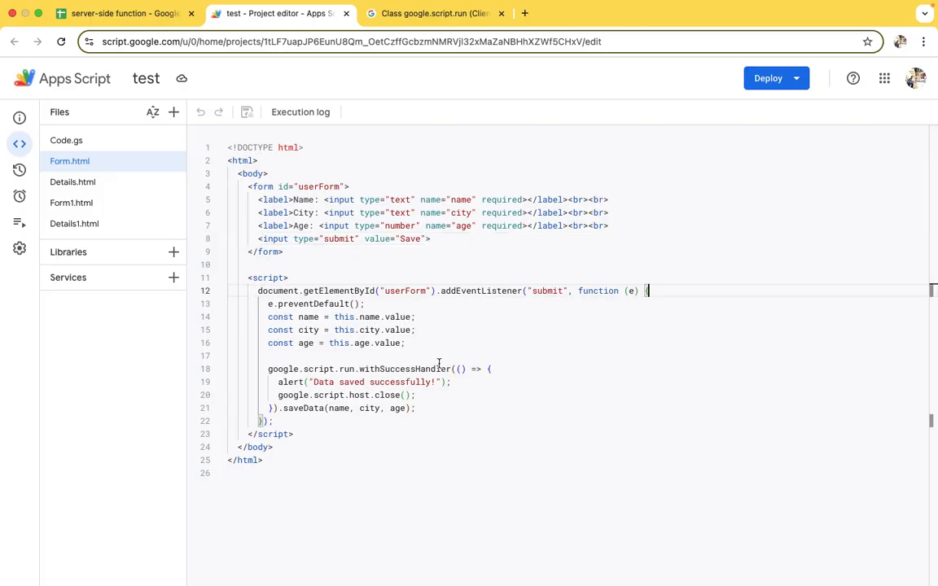
double_click(397, 316)
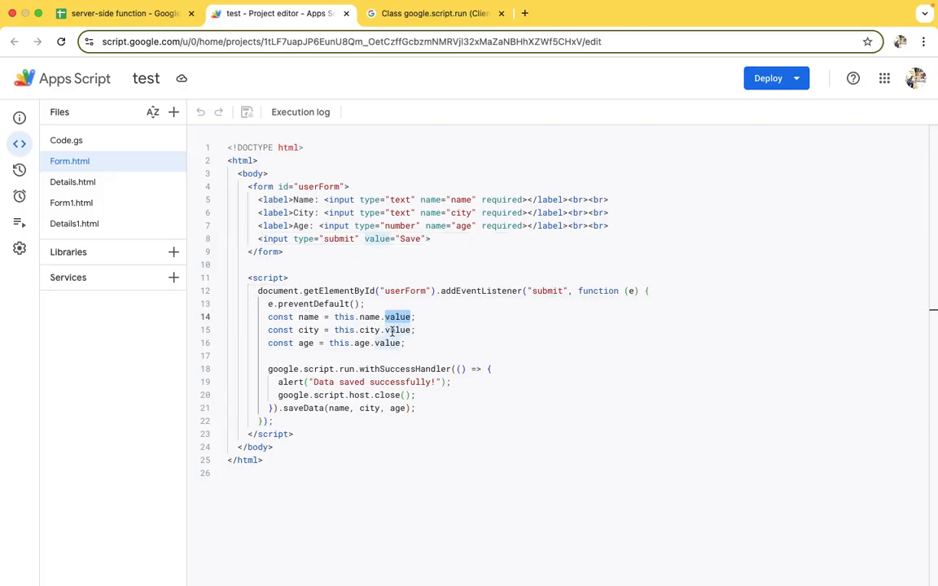
mouse_move(518, 361)
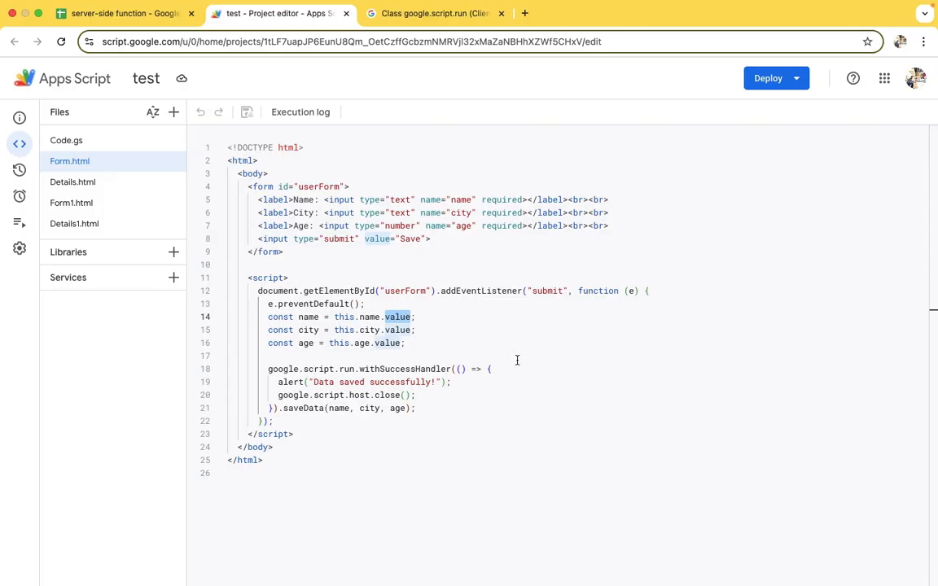
double_click(303, 407)
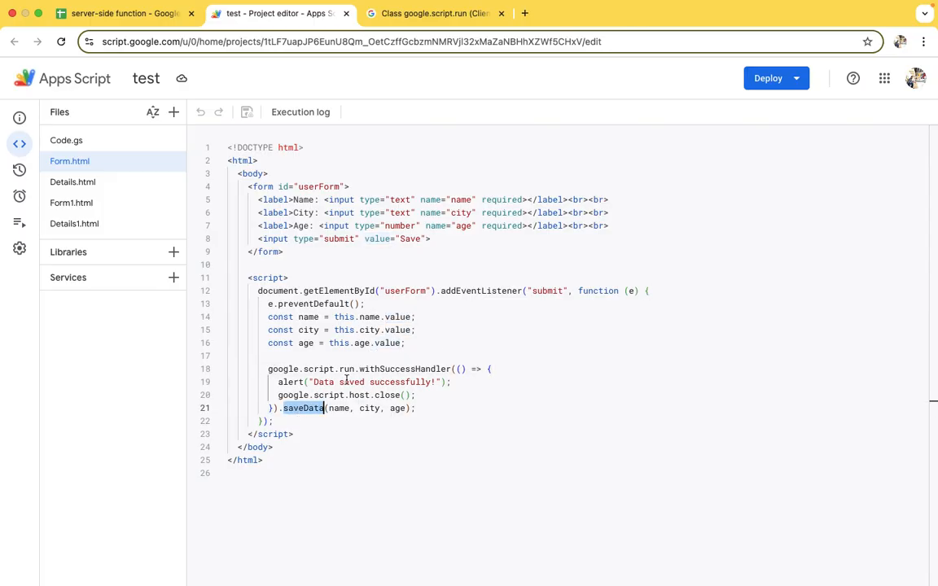
mouse_move(342, 391)
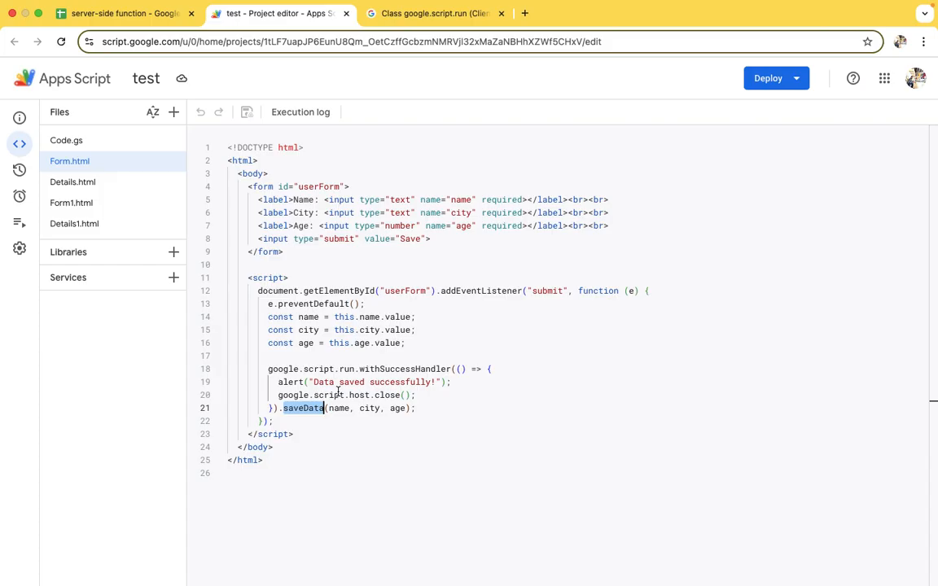
mouse_move(489, 373)
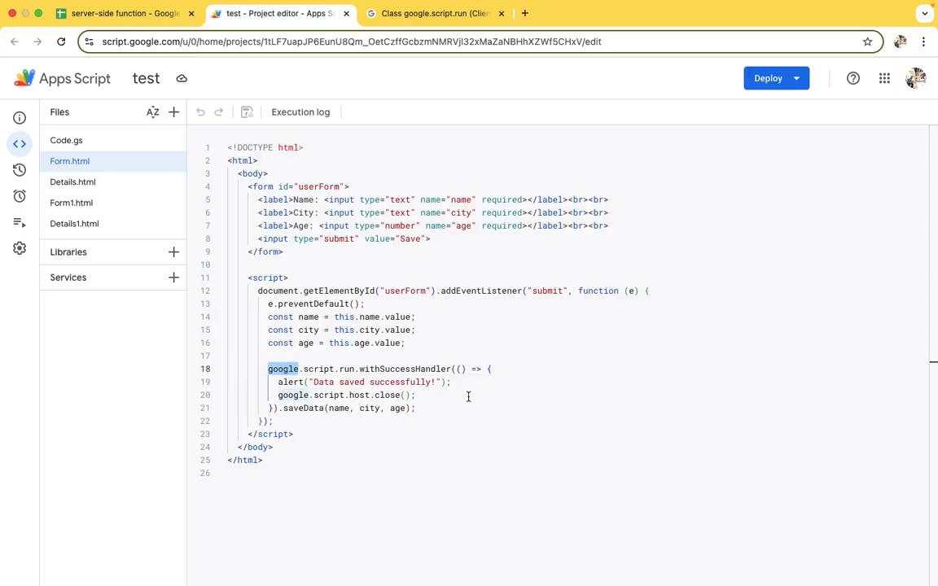
Trace saveData to its Code.gs definition, check the close call after saving, and bring up Details.html.
double_click(303, 408)
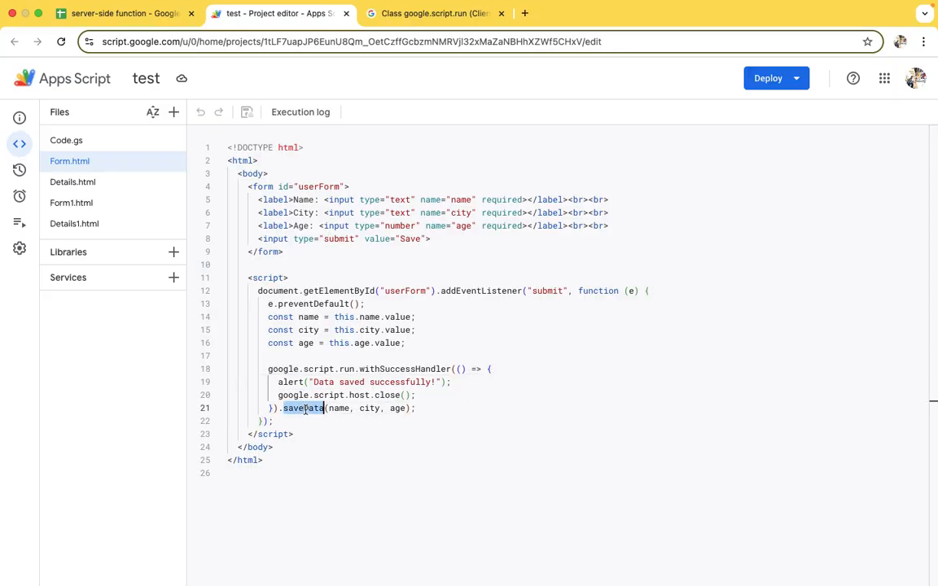
click(65, 140)
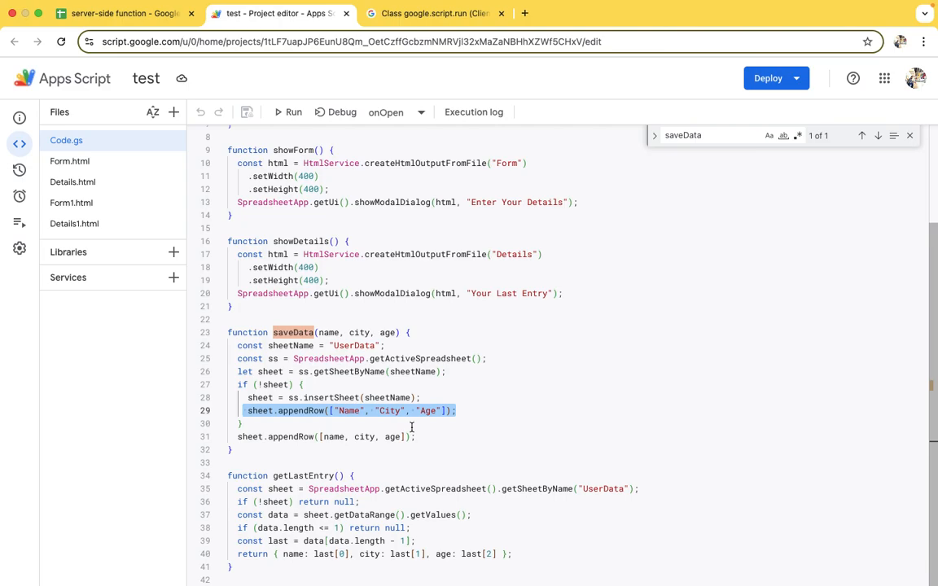
click(69, 161)
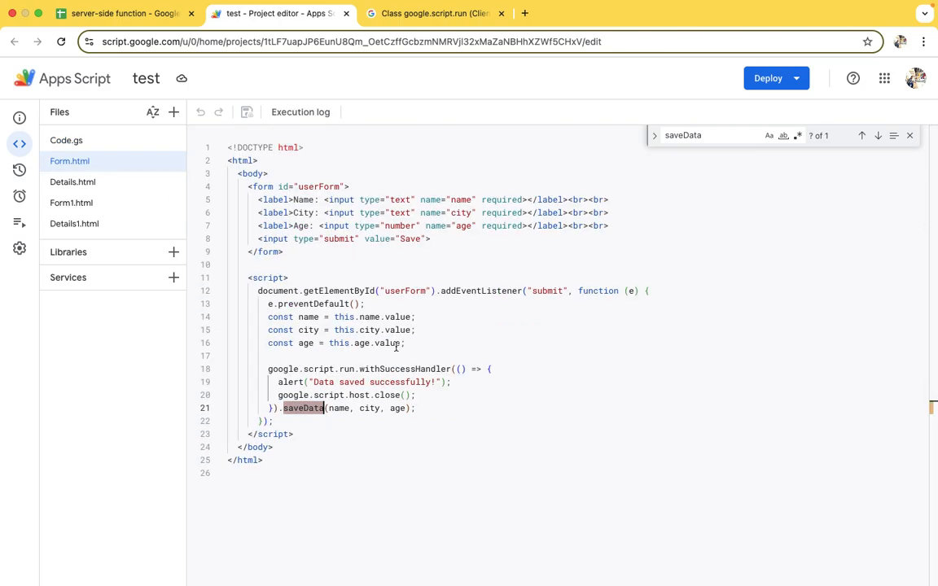
double_click(318, 381)
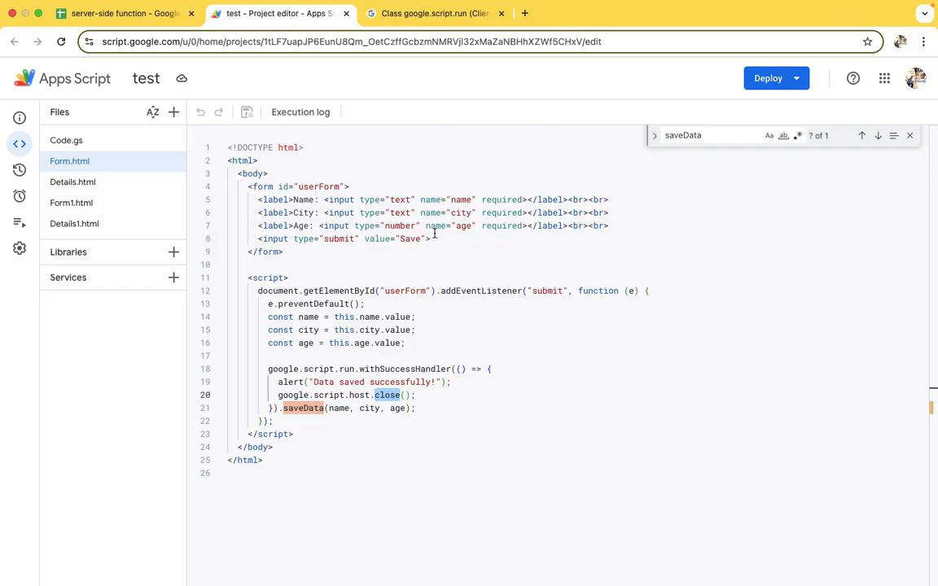
click(72, 182)
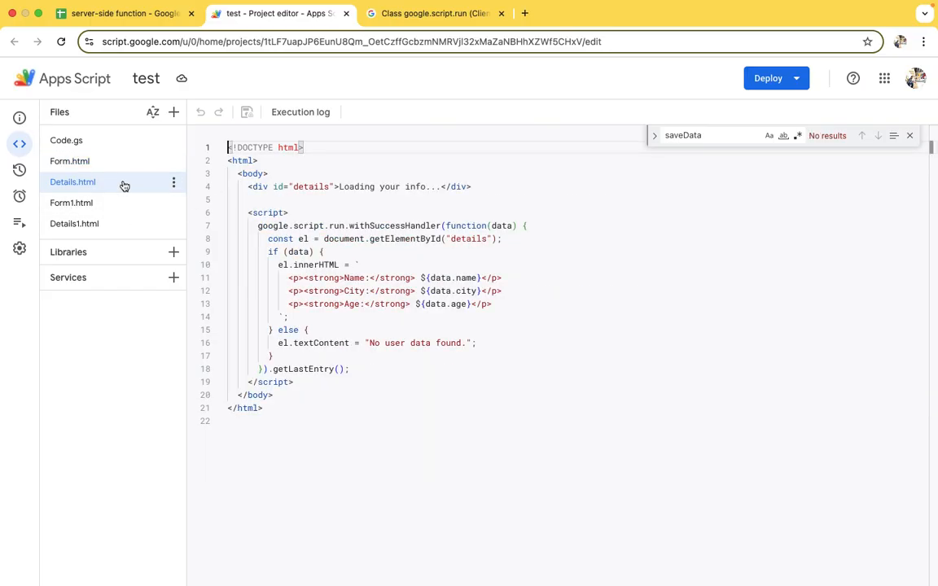
Check showDetails loading the Details file, then review withSuccessHandler and getLastEntry in Details.html.
click(65, 140)
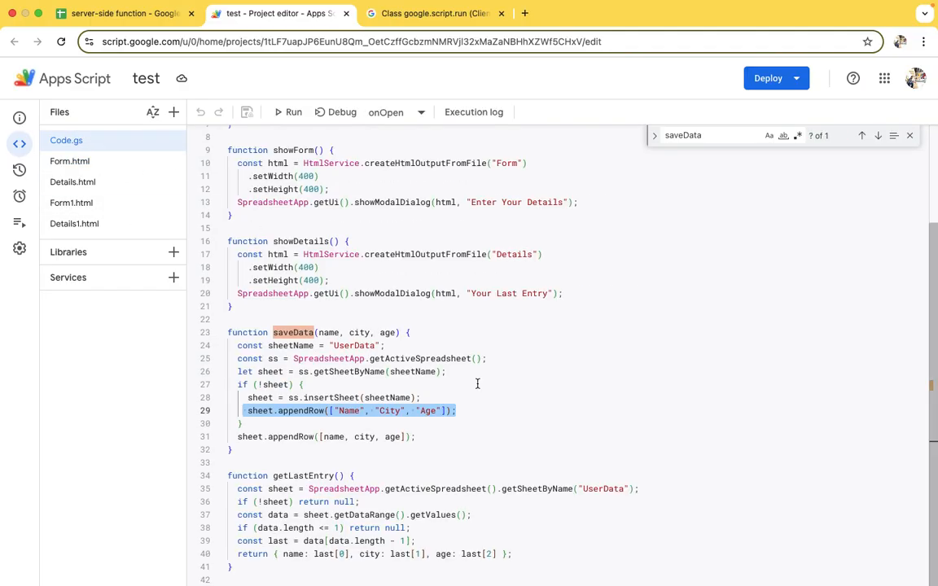
scroll(up, 3)
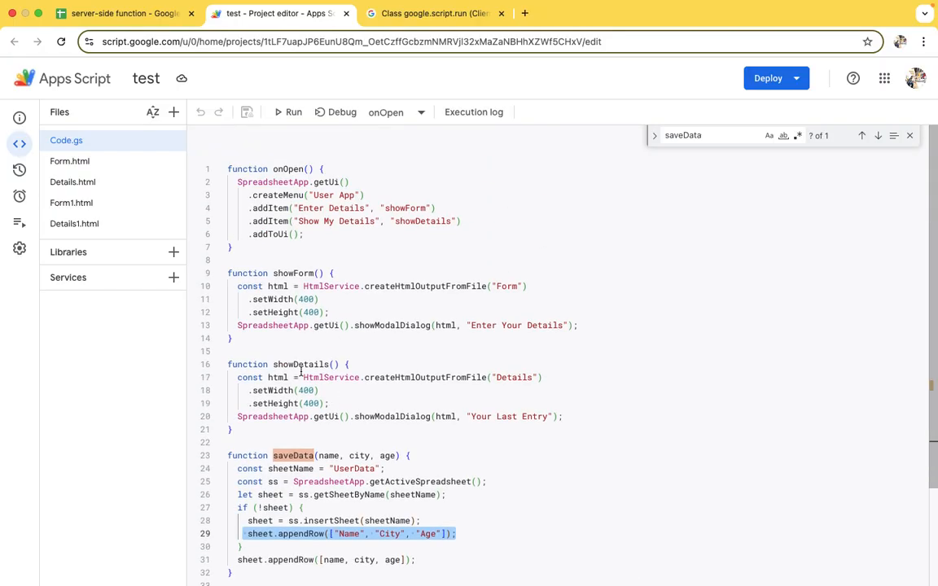
double_click(514, 378)
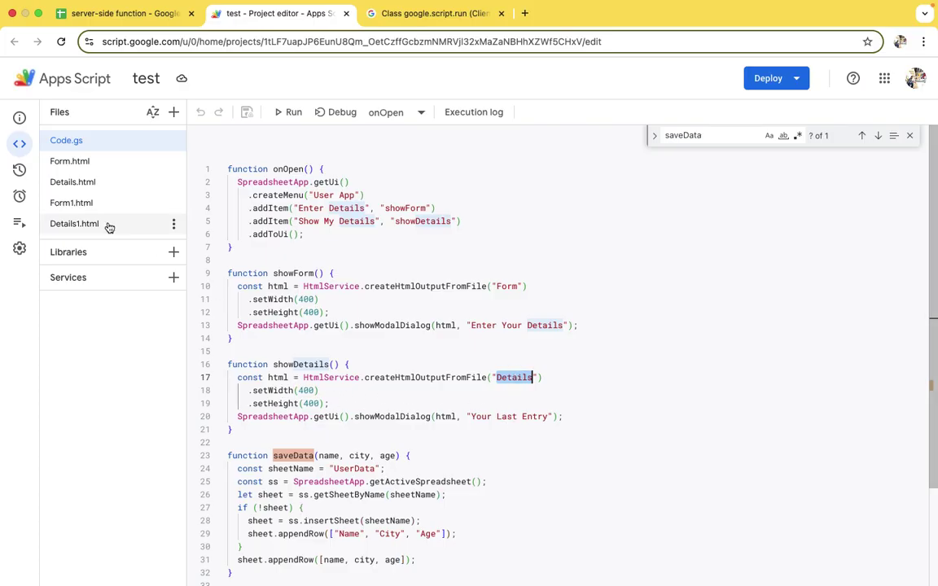
click(72, 183)
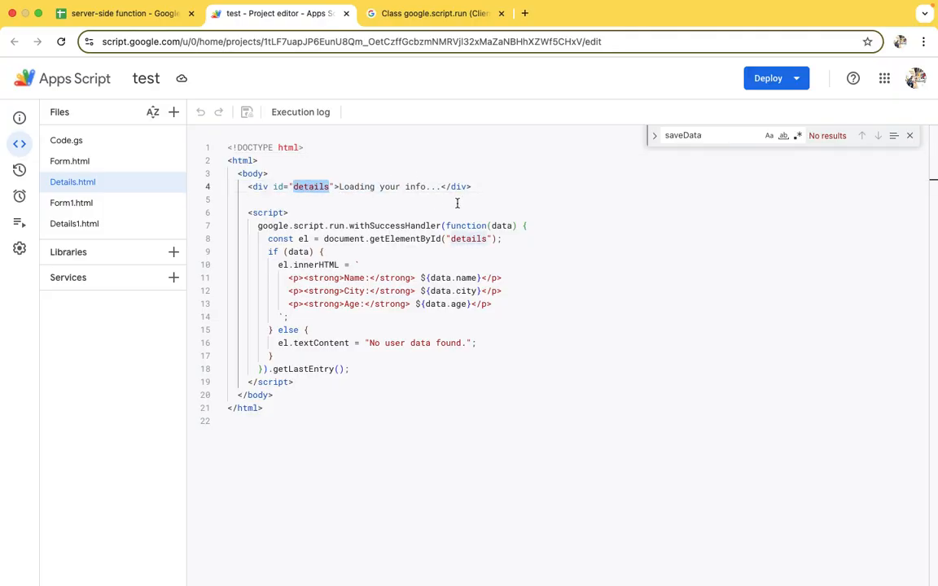
click(401, 224)
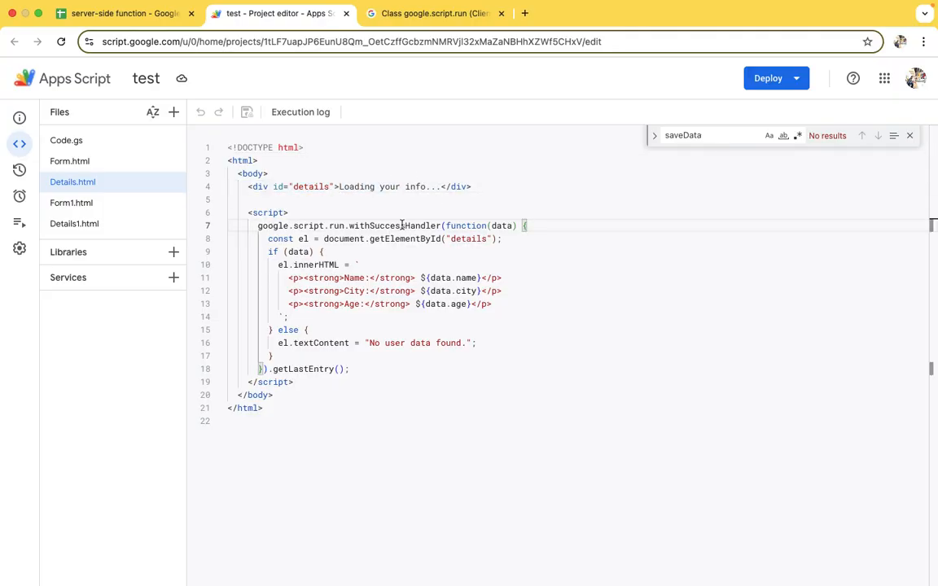
double_click(395, 225)
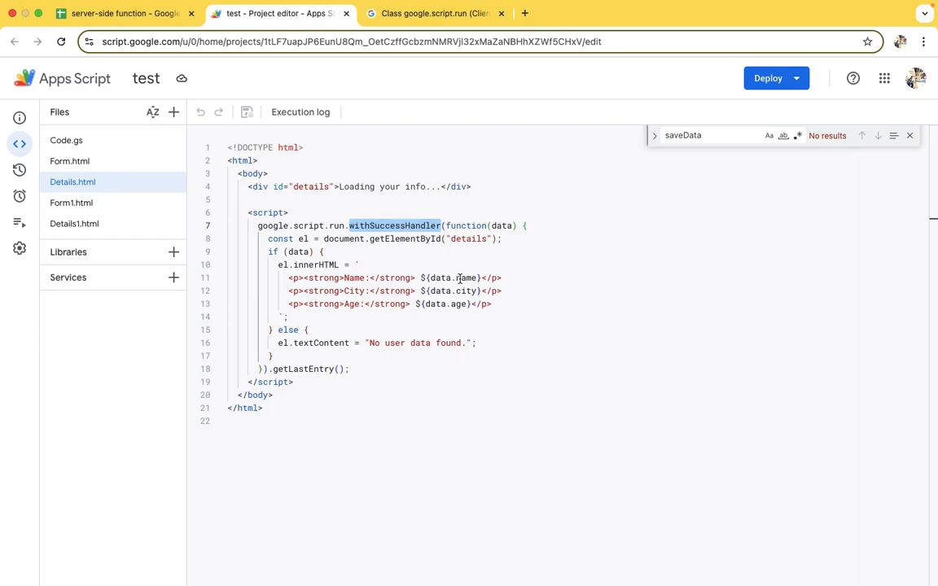
double_click(466, 290)
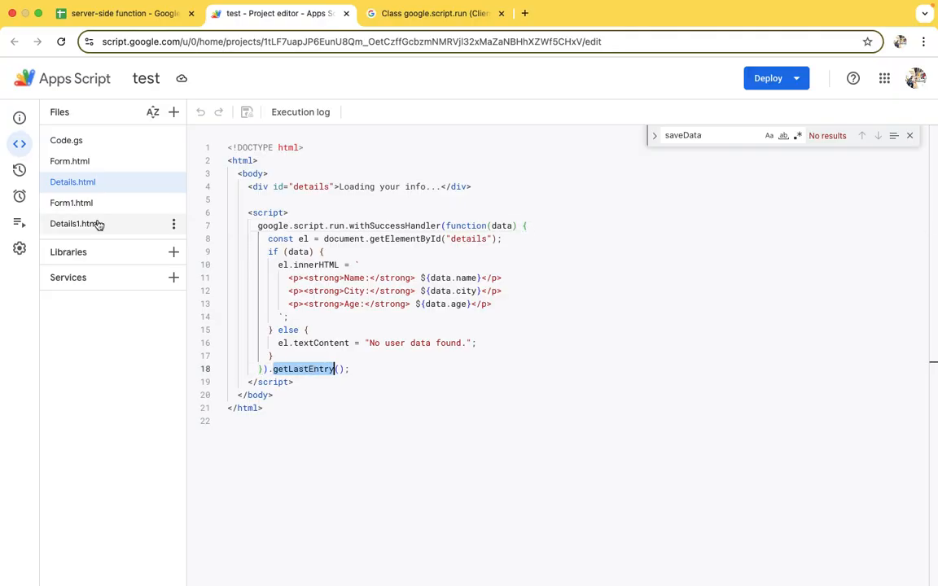
Review the getLastEntry function reading name, city and age from UserData, then return to the spreadsheet.
click(65, 140)
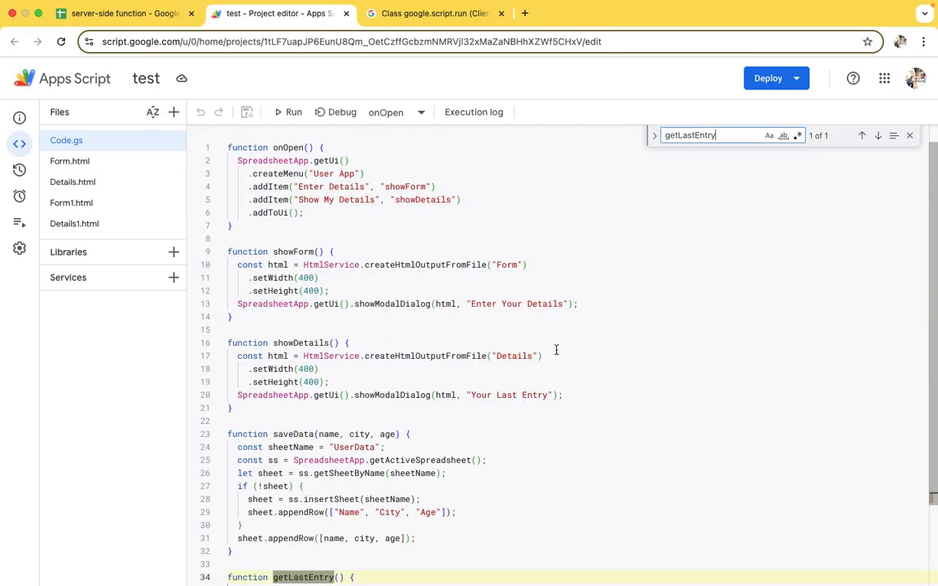
scroll(down, 3)
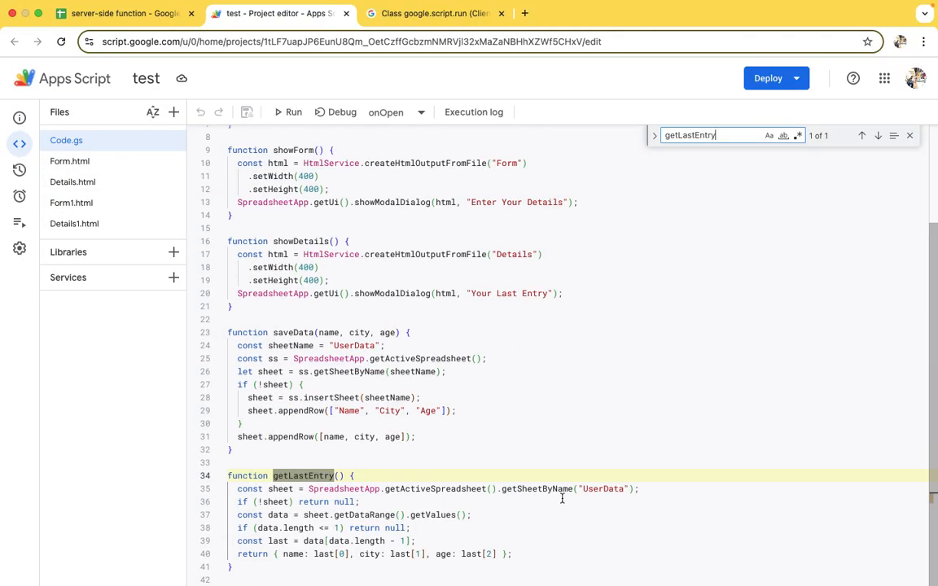
double_click(603, 488)
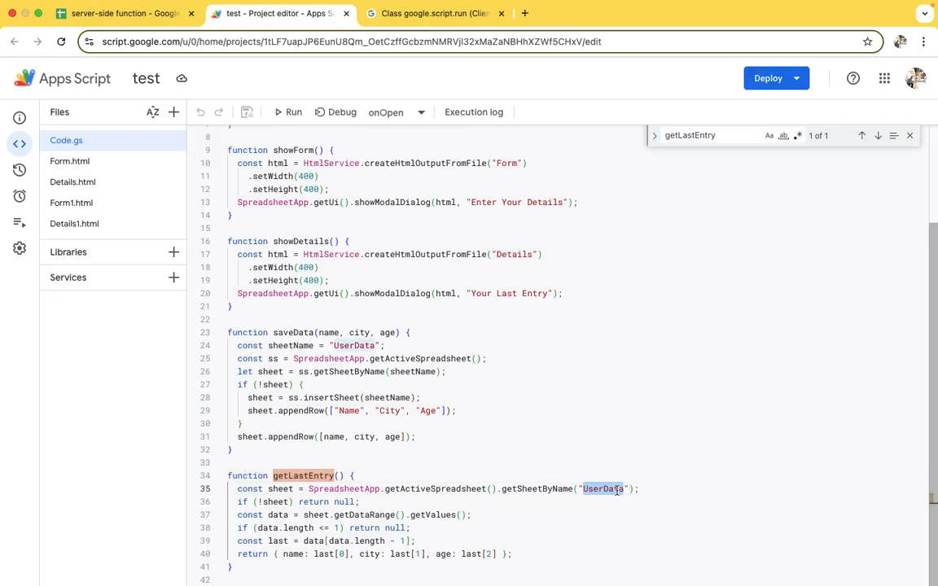
double_click(280, 489)
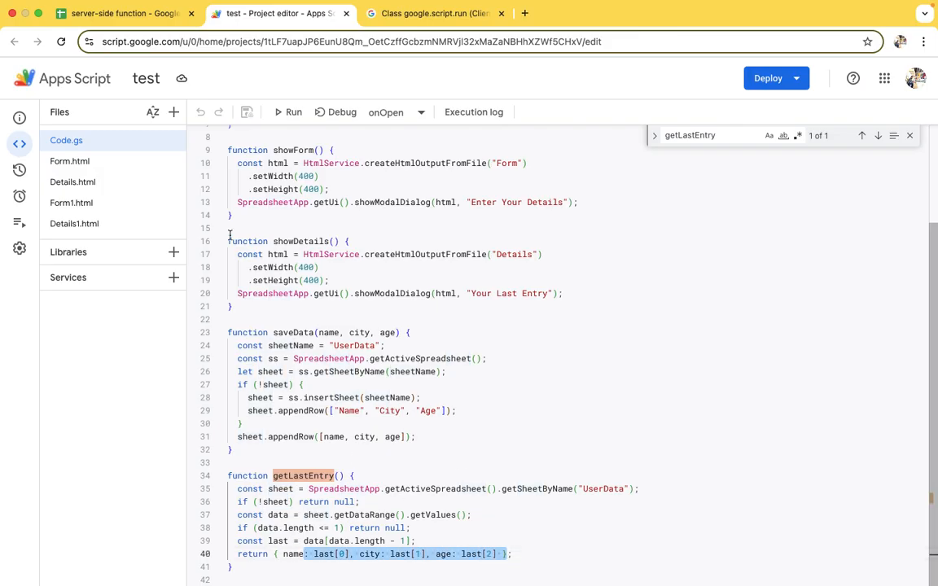
click(122, 13)
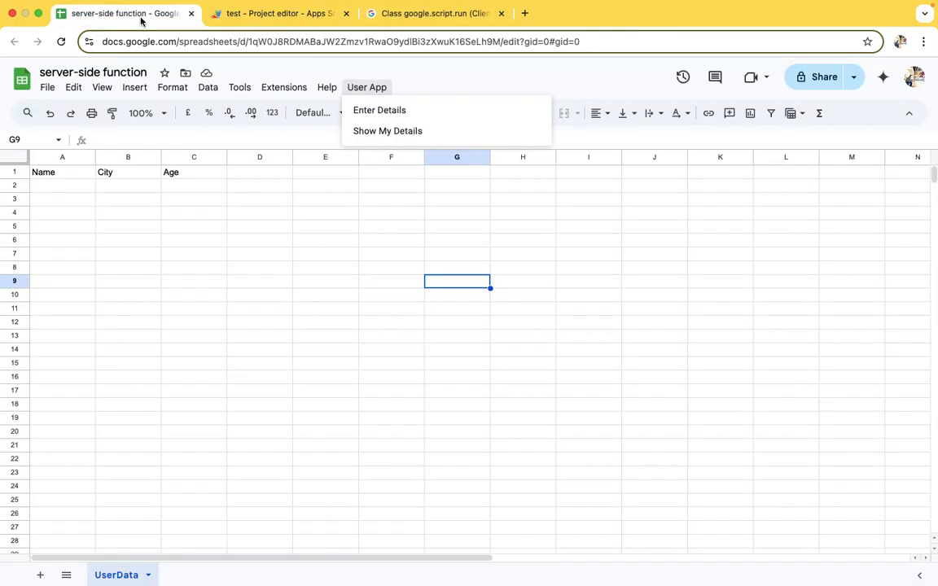
click(420, 215)
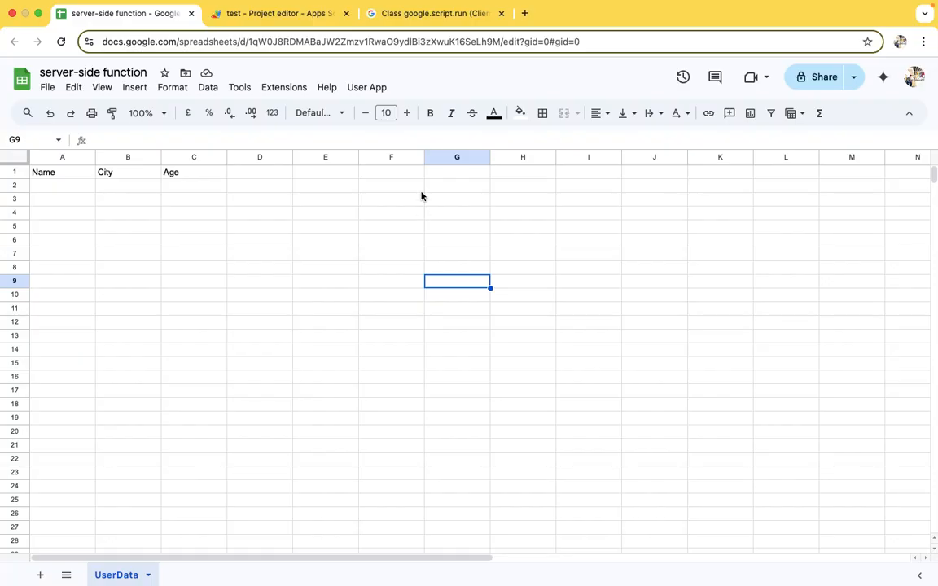
click(367, 88)
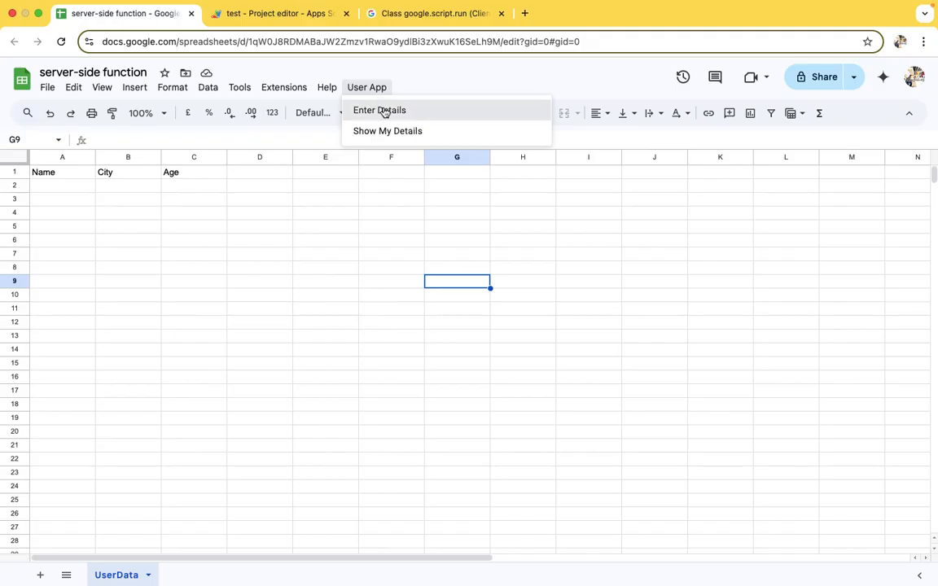
click(379, 110)
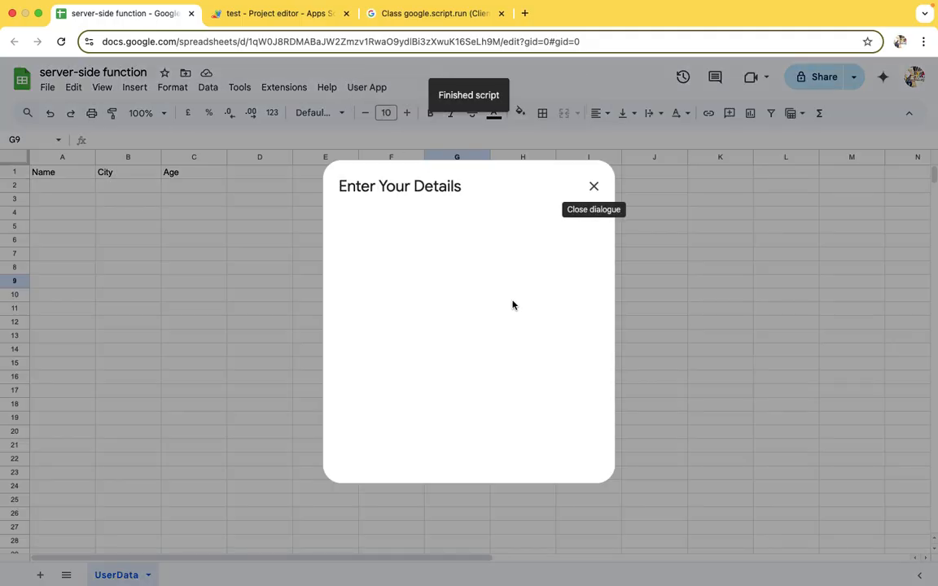
mouse_move(514, 186)
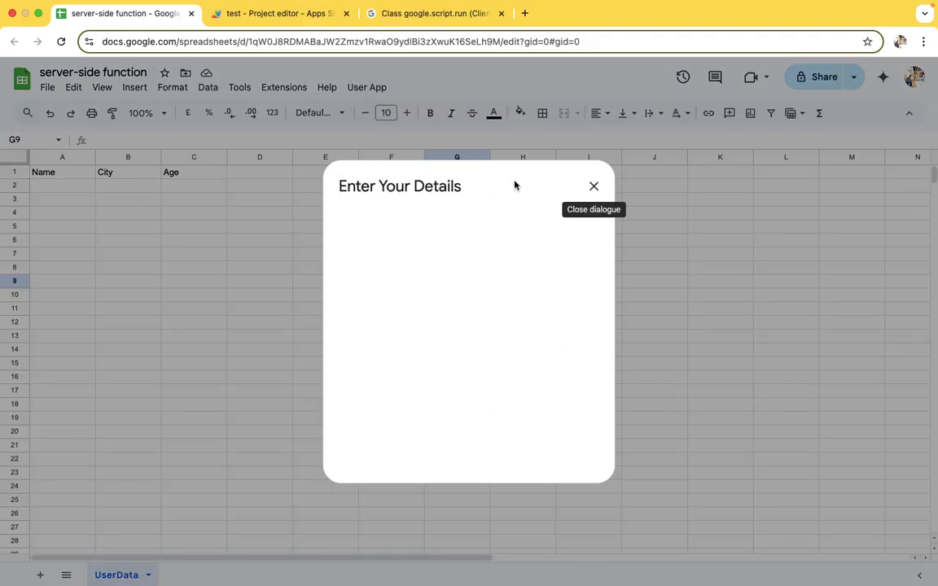
mouse_move(431, 250)
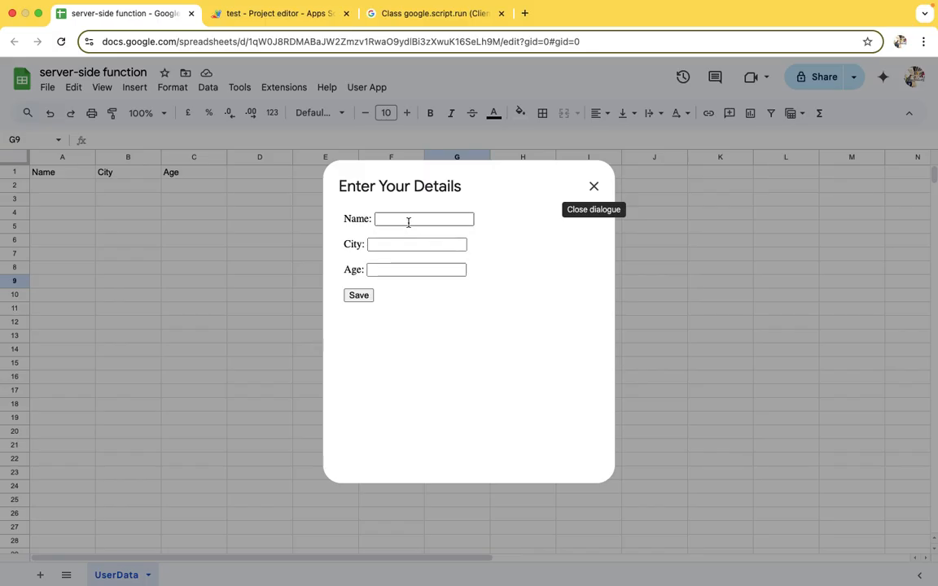
Submit Alex, Delhi, 28 through the Enter Your Details form and dismiss the saved alert.
text(Pankaj Chouhan)
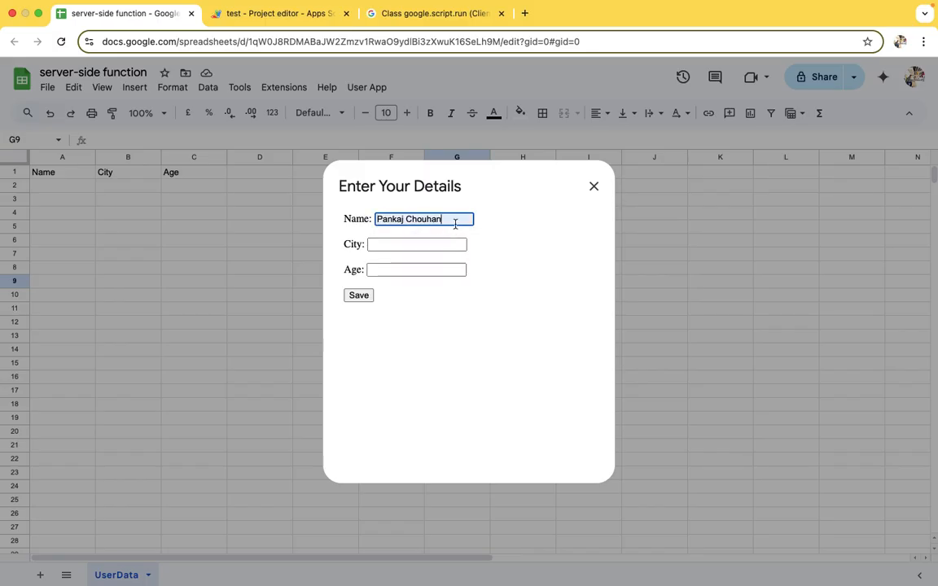
text(Ale)
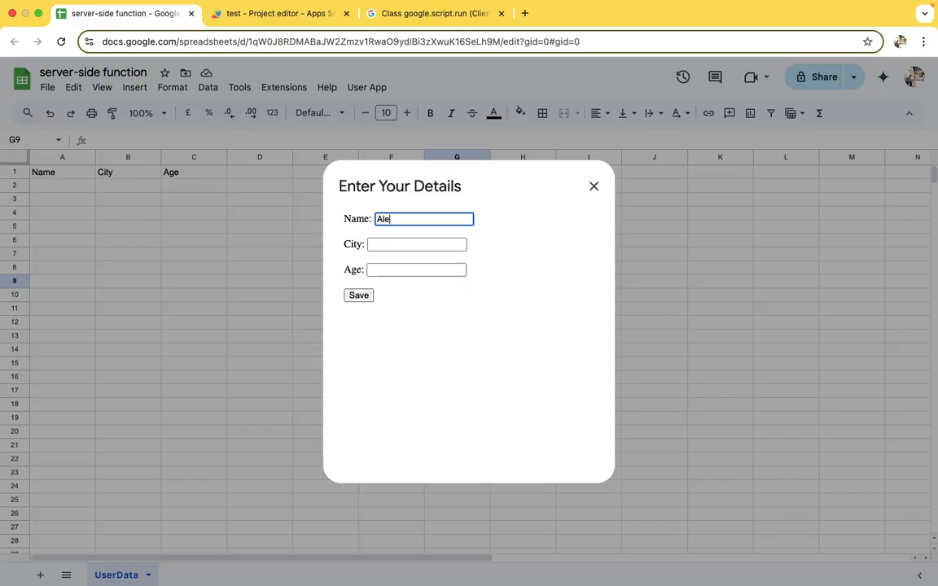
click(417, 244)
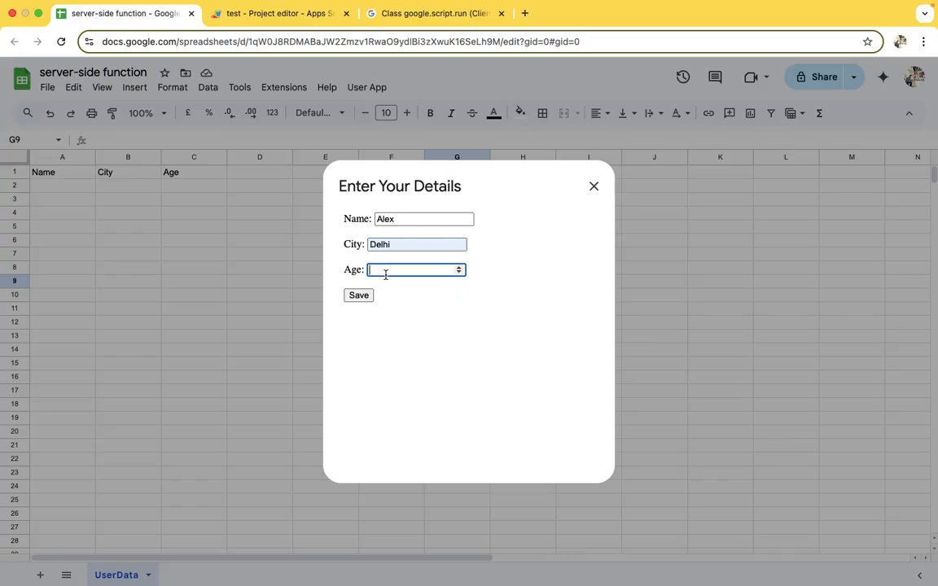
text(28)
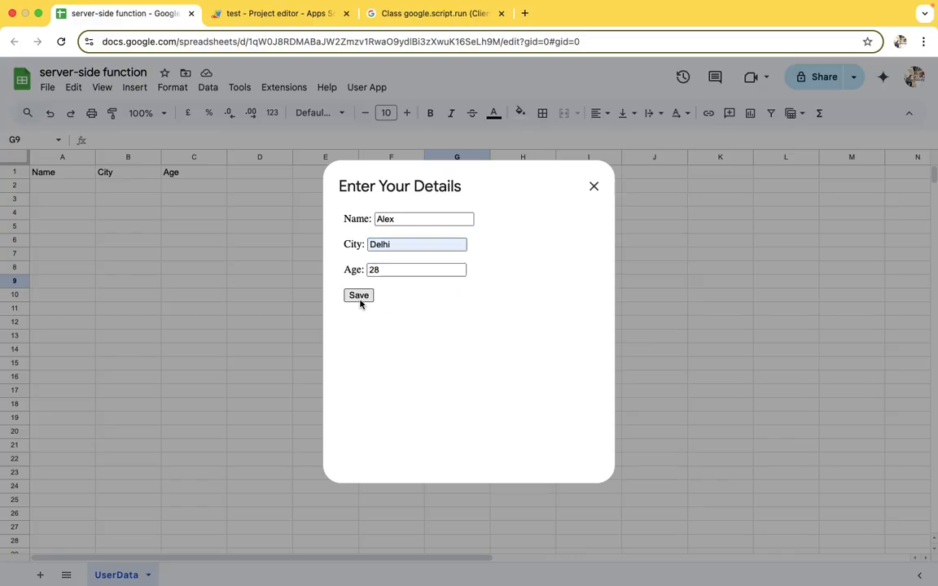
mouse_move(593, 360)
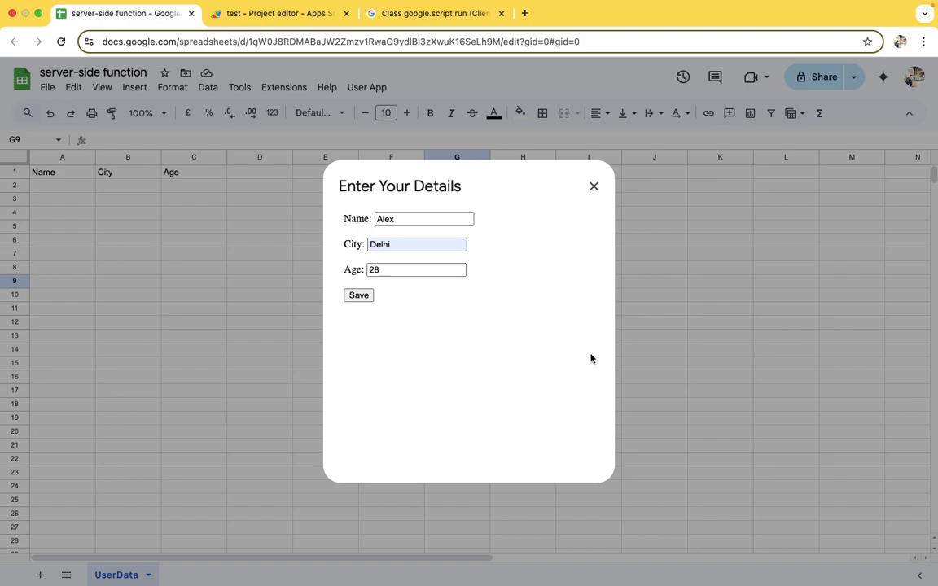
click(358, 295)
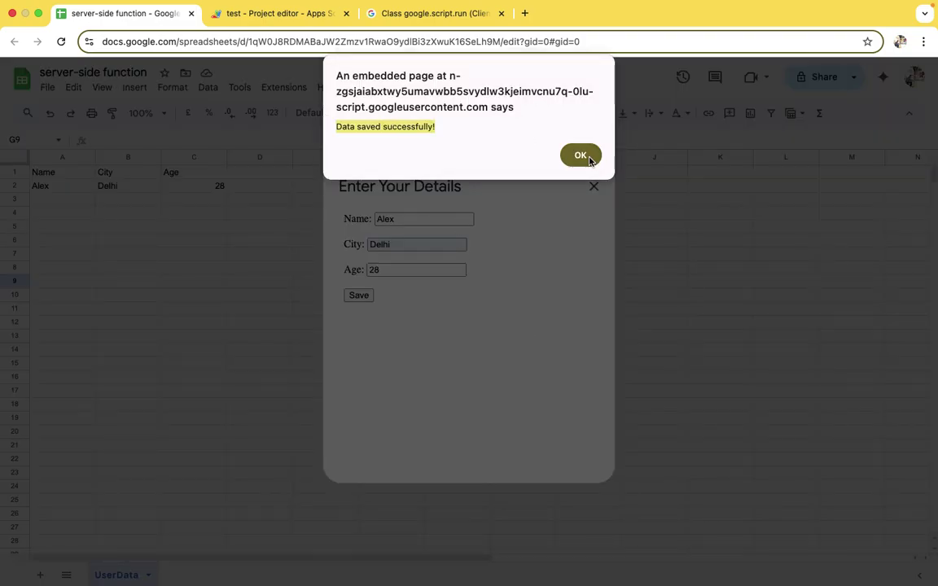
click(580, 157)
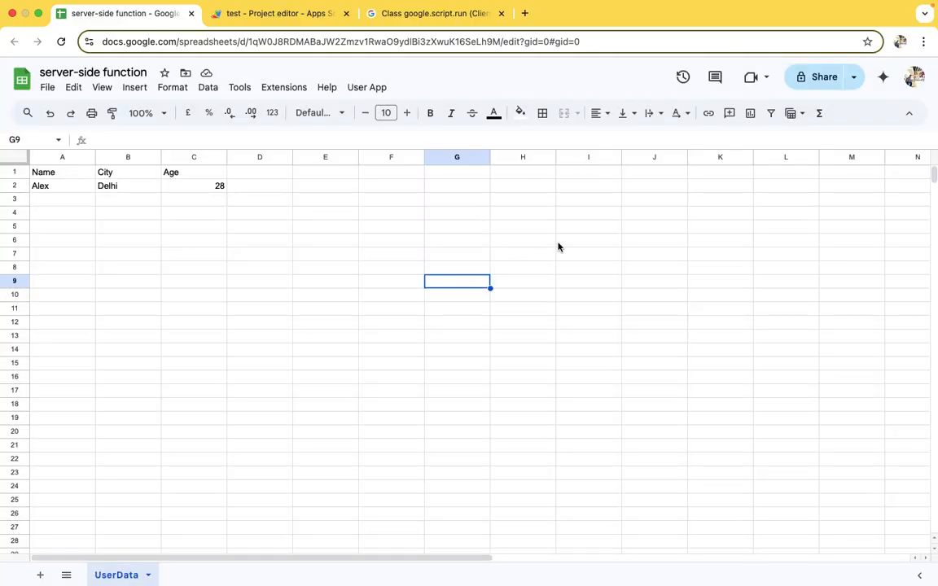
Select the saved entry in A2:C2 and bring up the User App menu commands.
drag(62, 186, 194, 186)
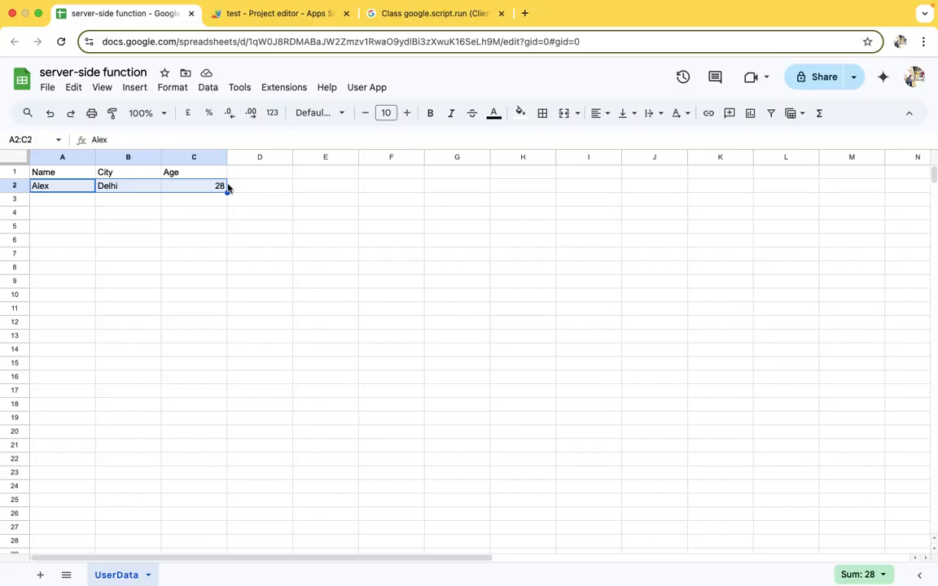
mouse_move(320, 162)
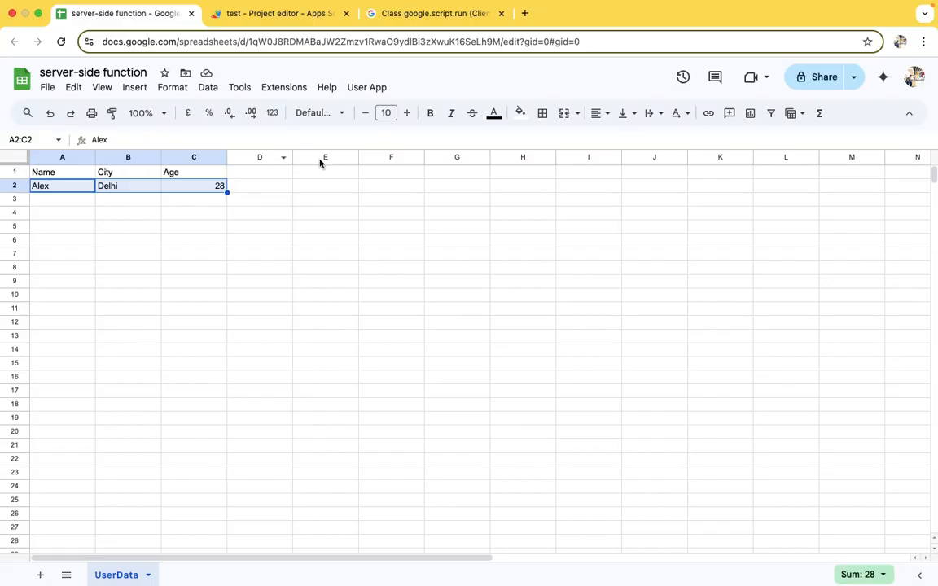
click(366, 88)
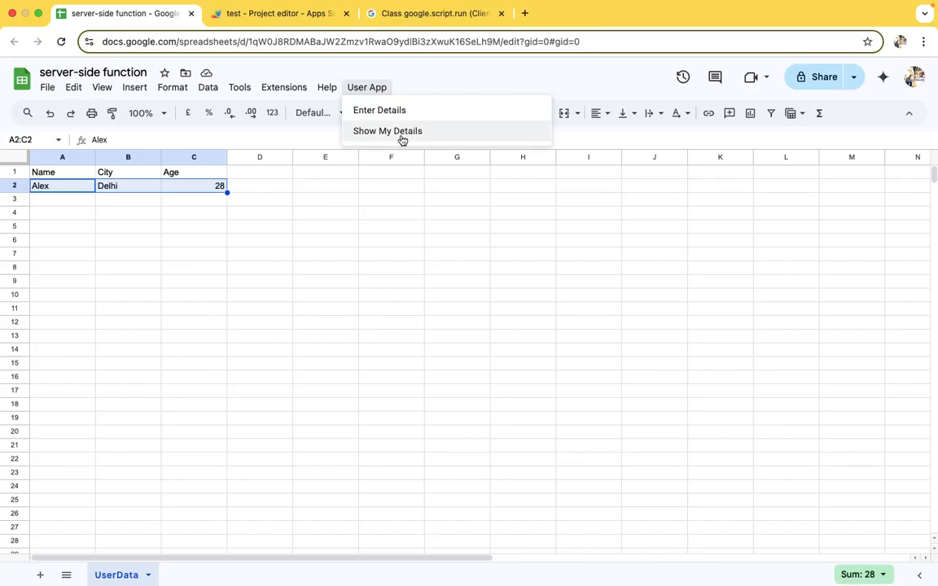
Show the last entry Alex, Delhi, 28, glance at the script code, and return to the sheet.
click(388, 130)
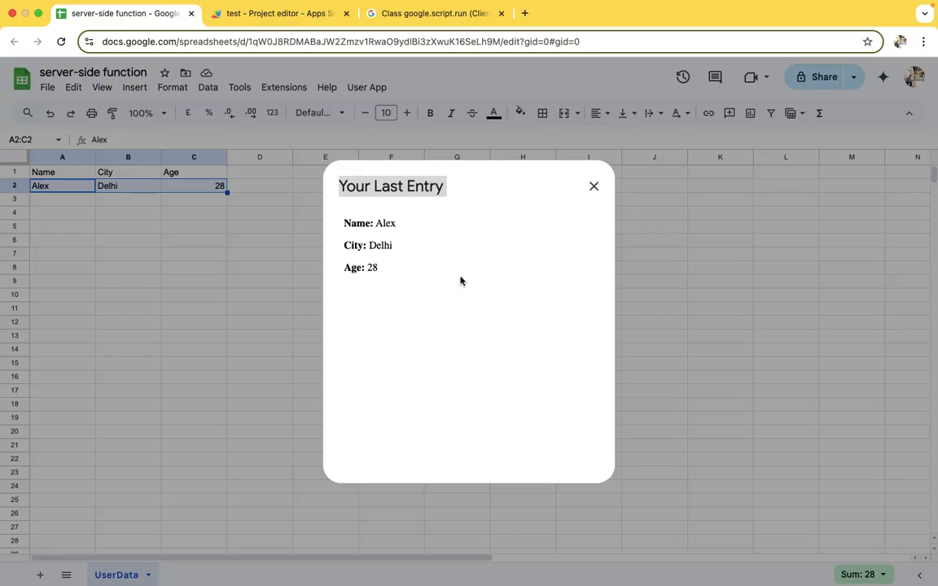
mouse_move(580, 247)
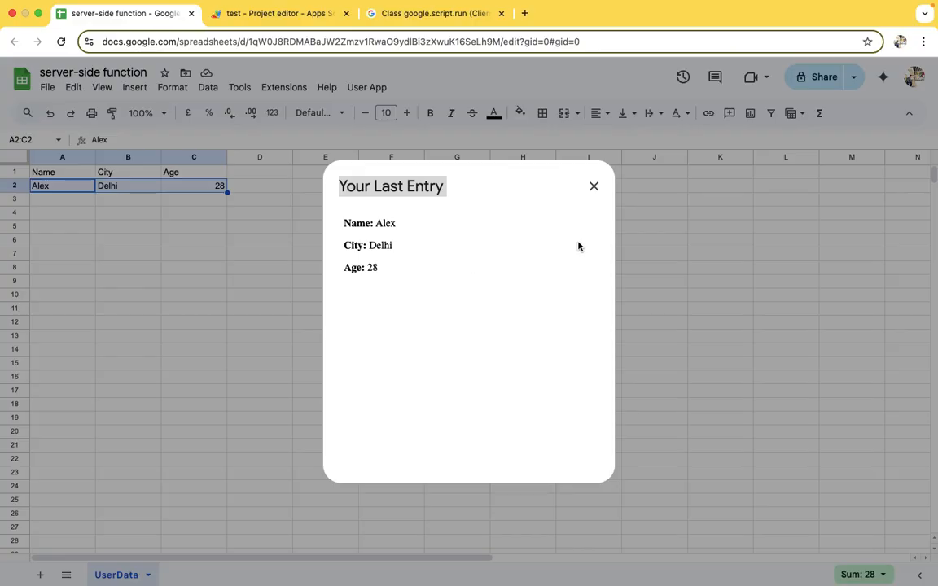
mouse_move(593, 189)
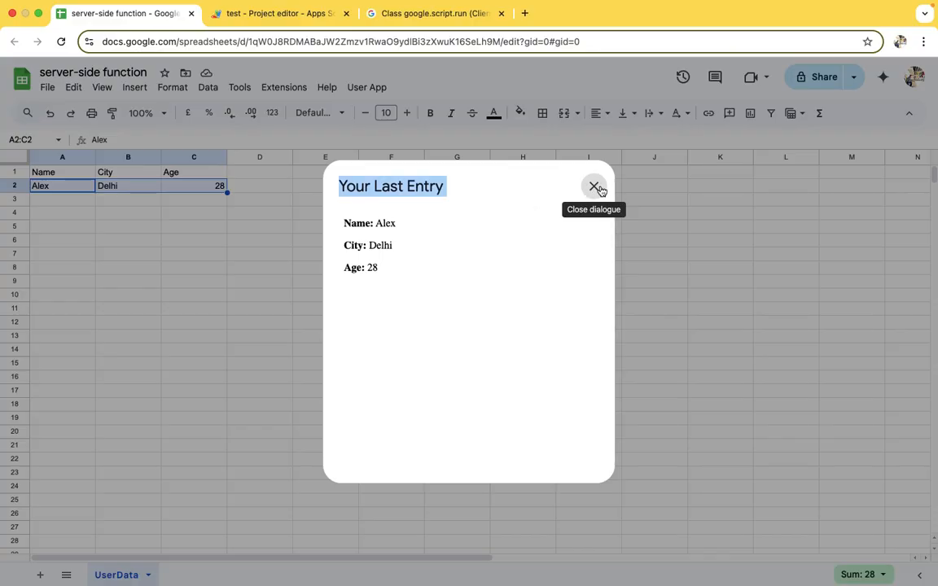
click(277, 13)
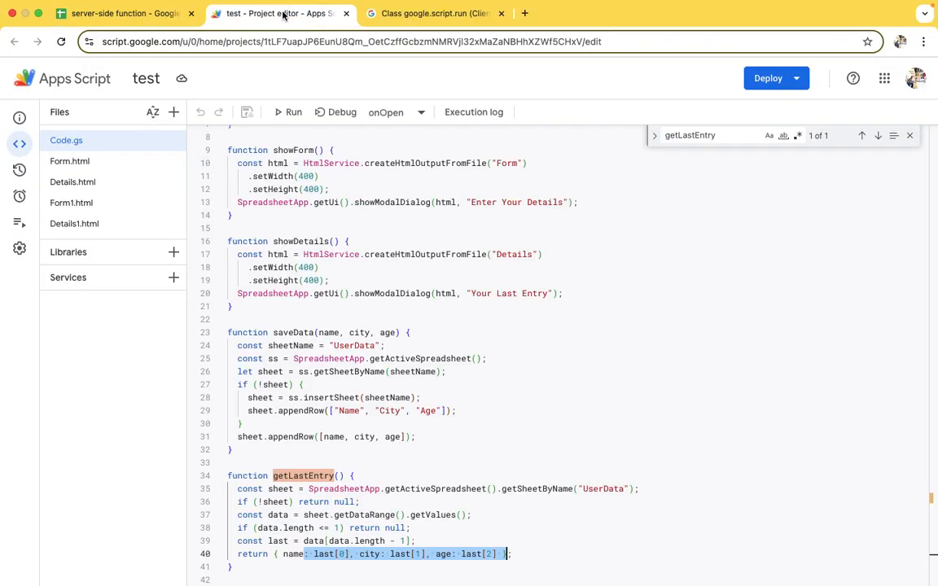
scroll(up, 3)
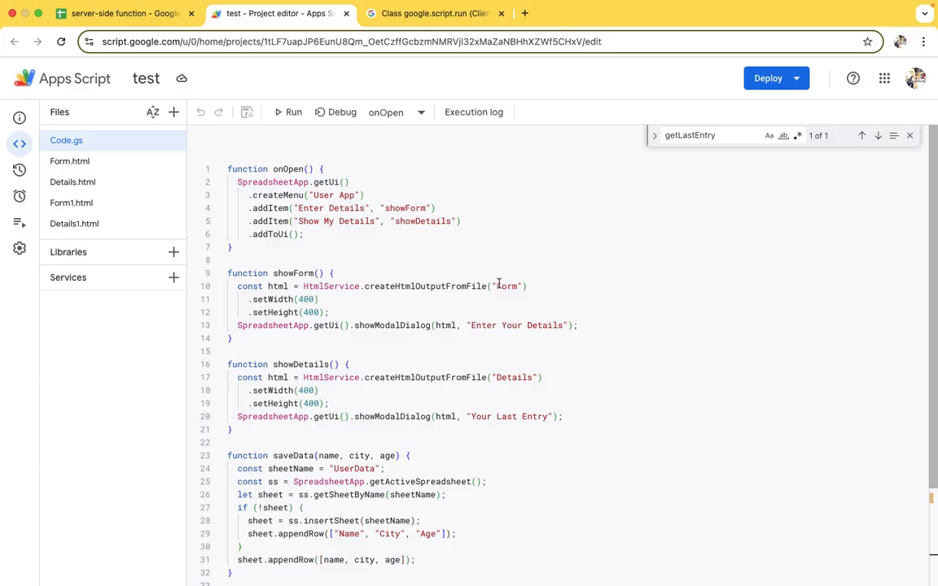
click(123, 13)
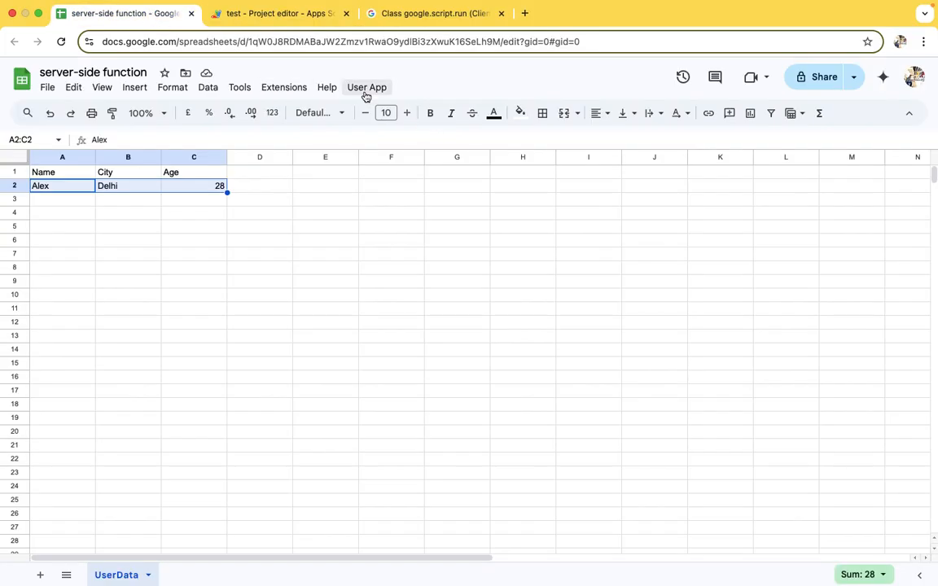
click(366, 88)
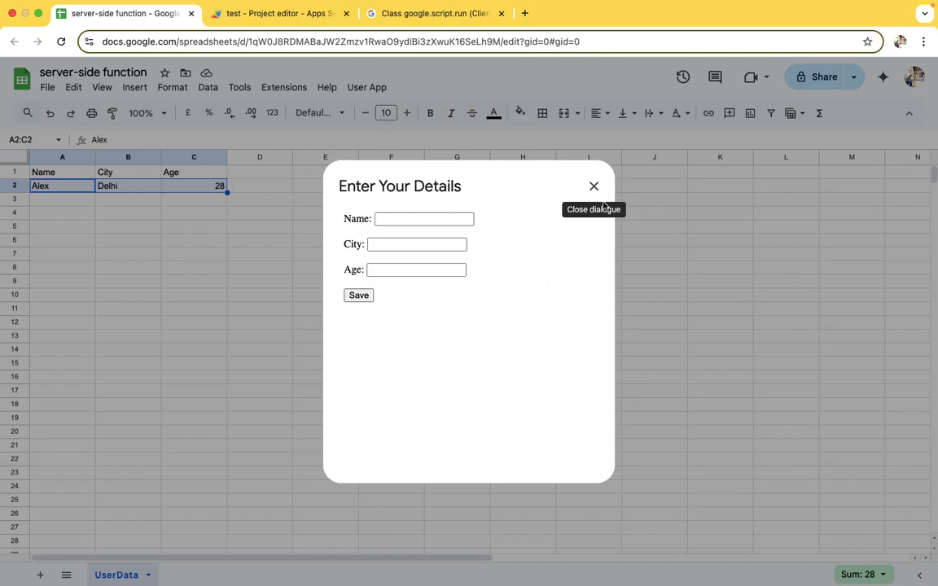
click(277, 13)
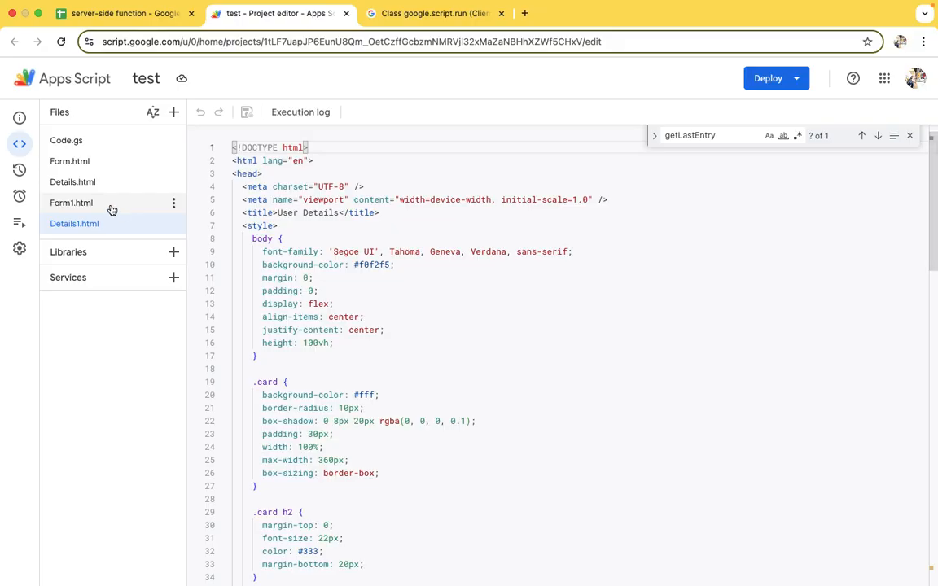
Scroll through the CSS and script of the styled Form1.html file.
click(71, 202)
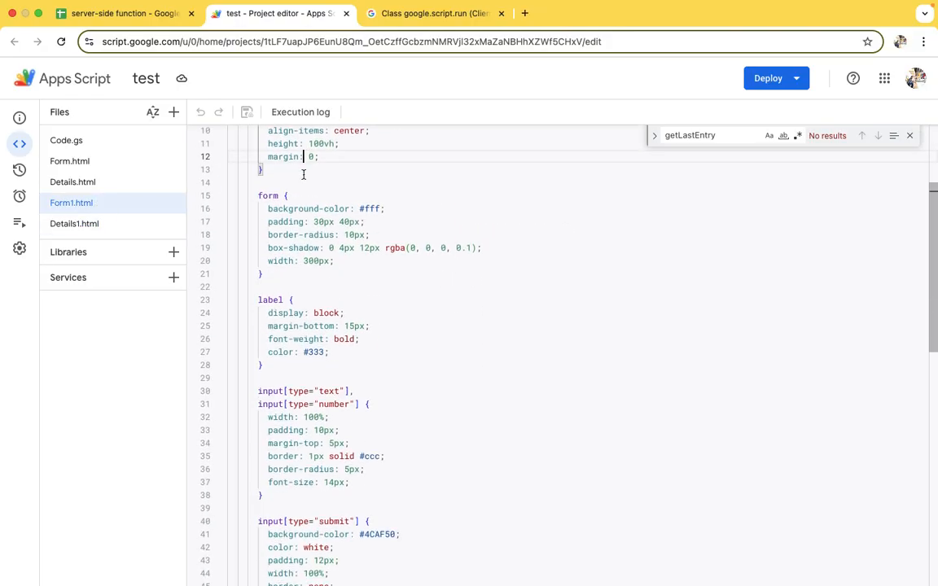
scroll(down, 3)
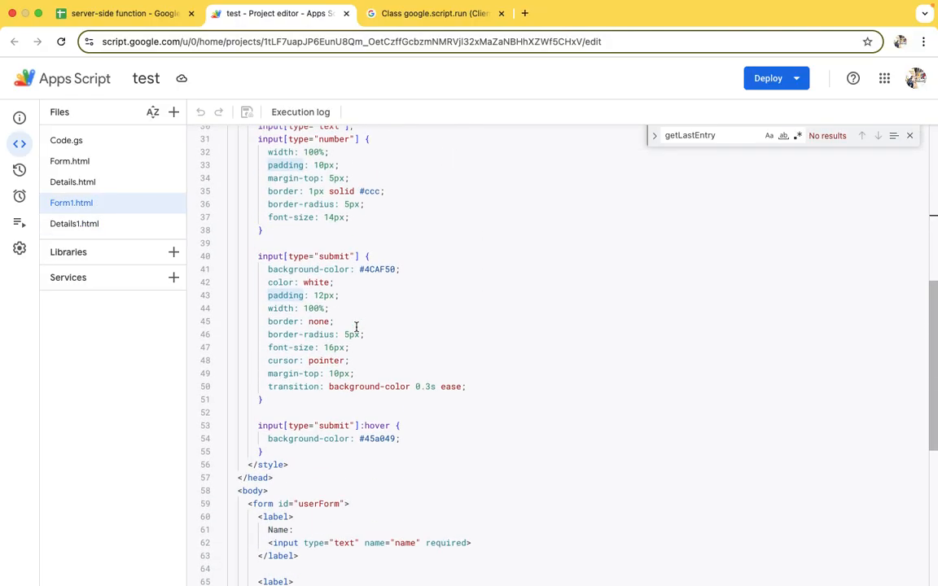
scroll(down, 3)
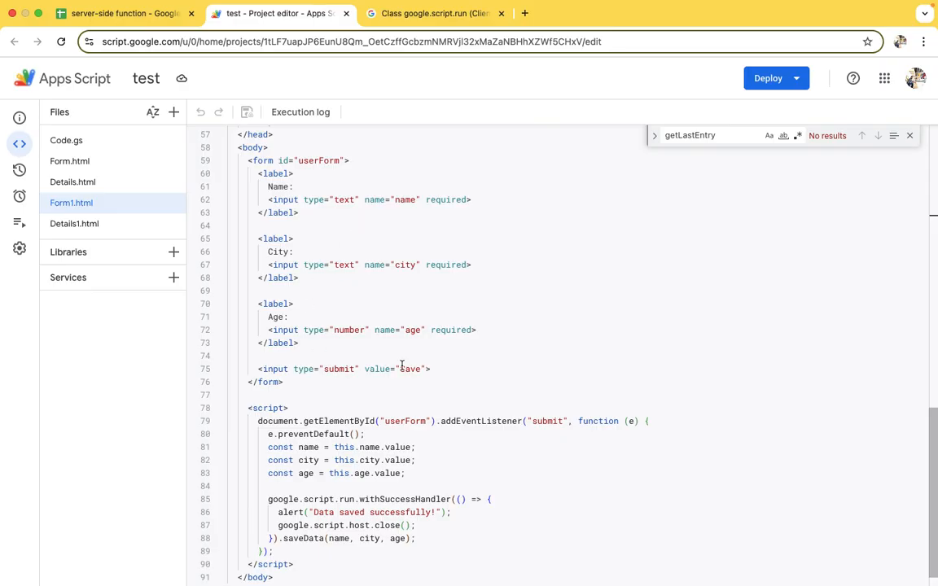
scroll(down, 3)
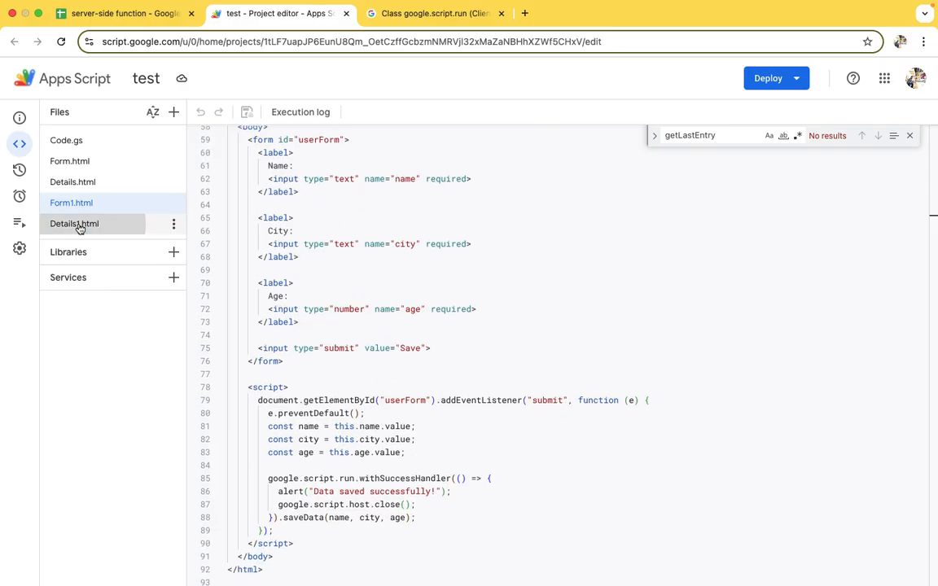
Scroll through the styled Details1.html file, then return to Code.gs.
click(75, 223)
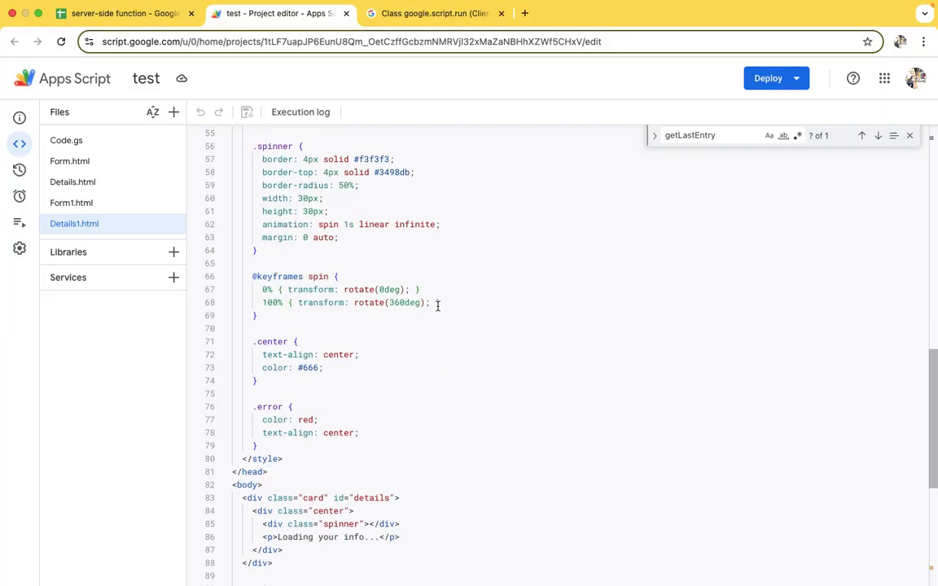
scroll(down, 3)
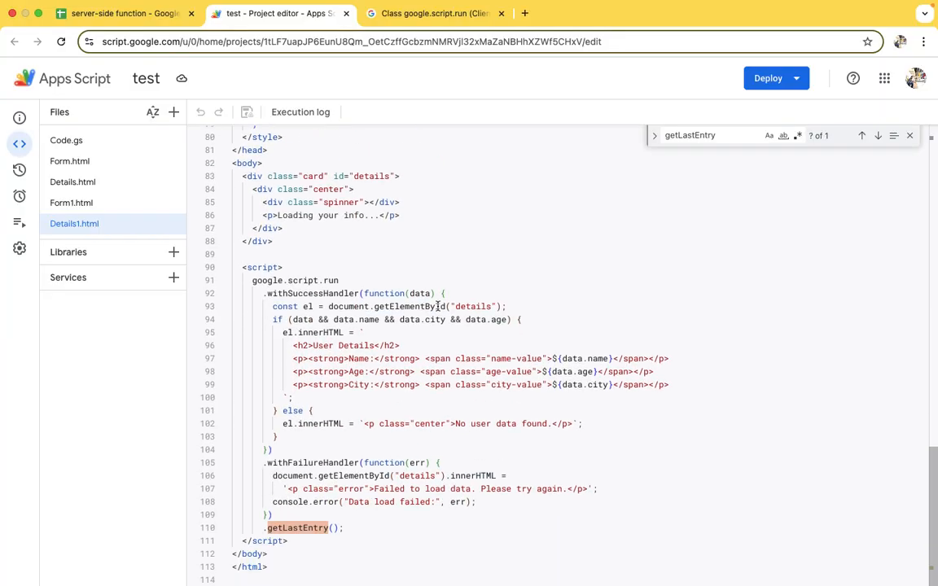
scroll(up, 3)
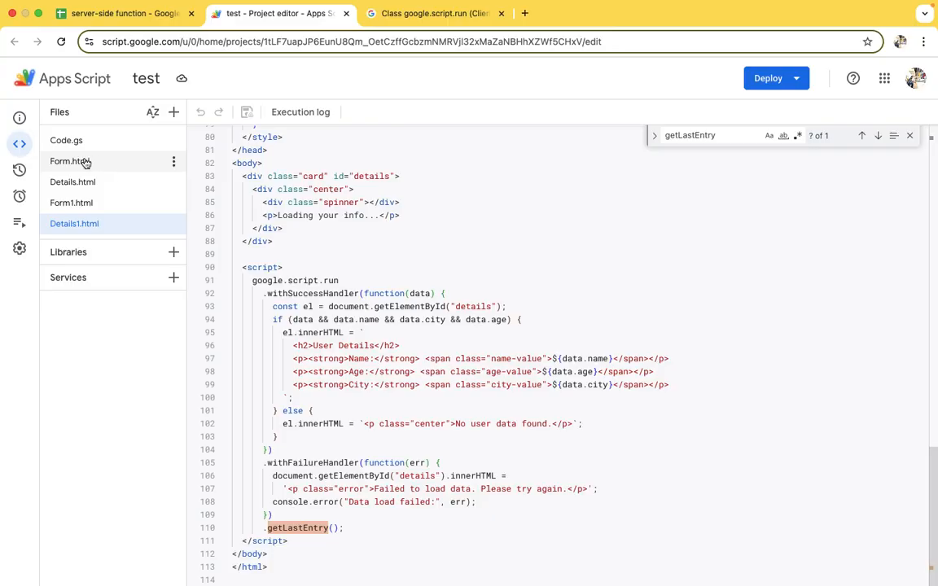
click(65, 140)
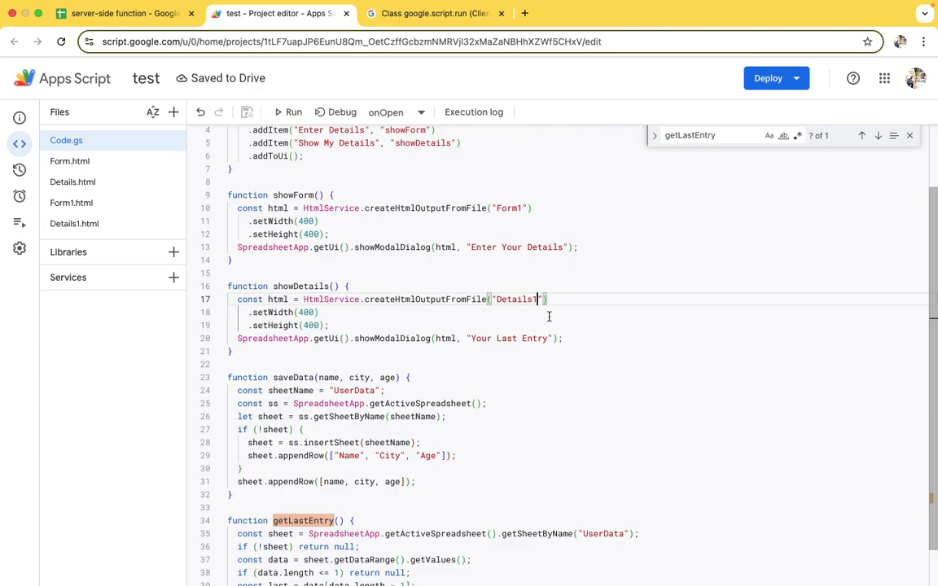
Finish reviewing getLastEntry in Code.gs and switch back to the spreadsheet.
scroll(up, 3)
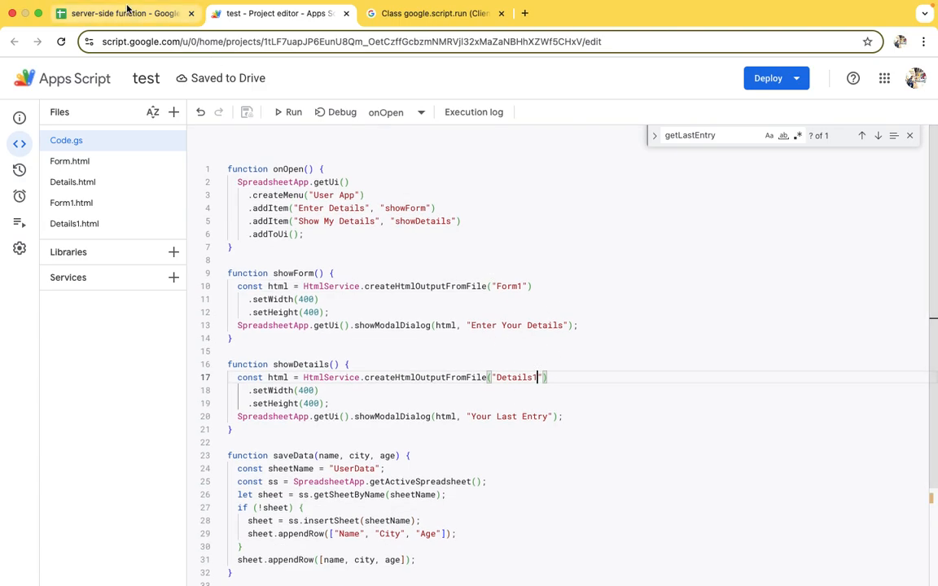
click(122, 13)
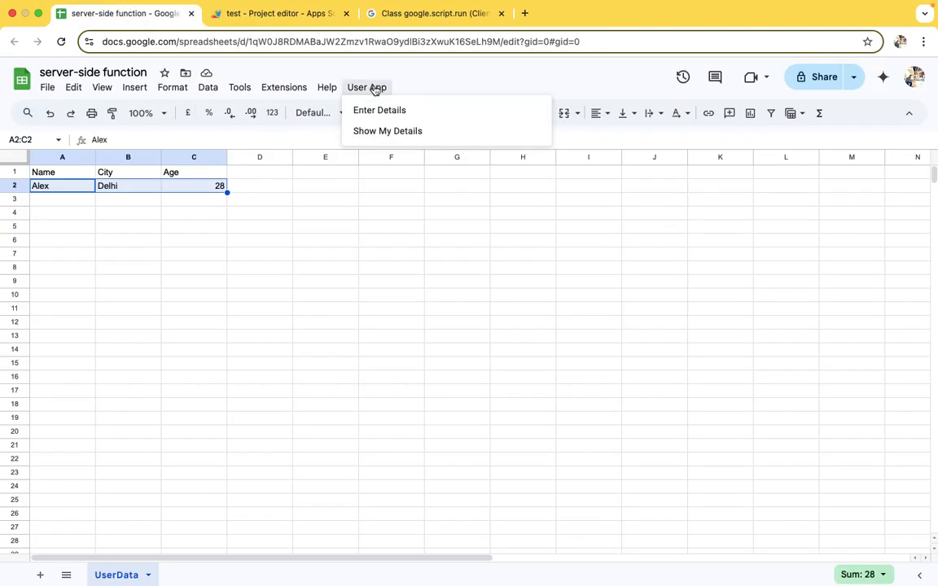
Submit Alex, Bhopal, 29 through the styled Enter Your Details form, filling row 3 of UserData.
click(378, 111)
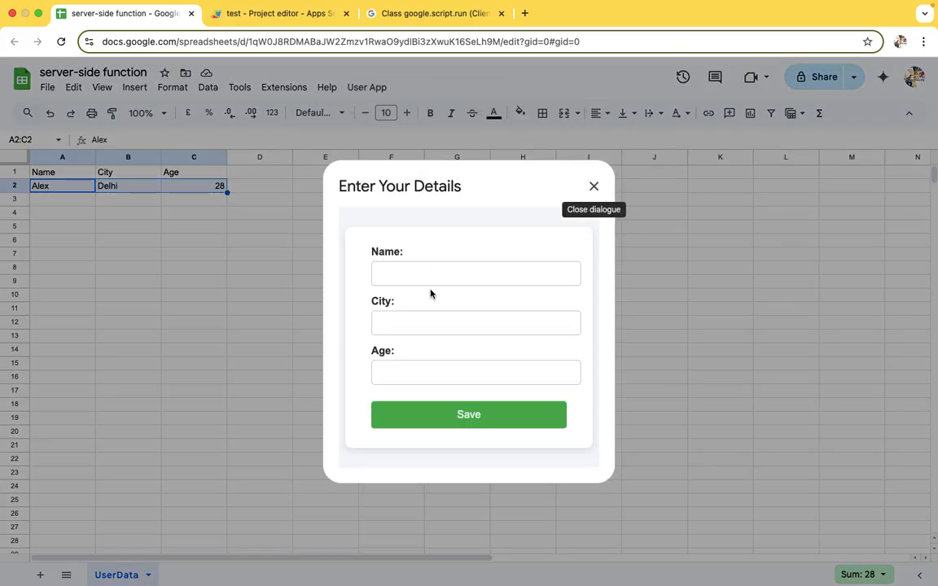
click(469, 416)
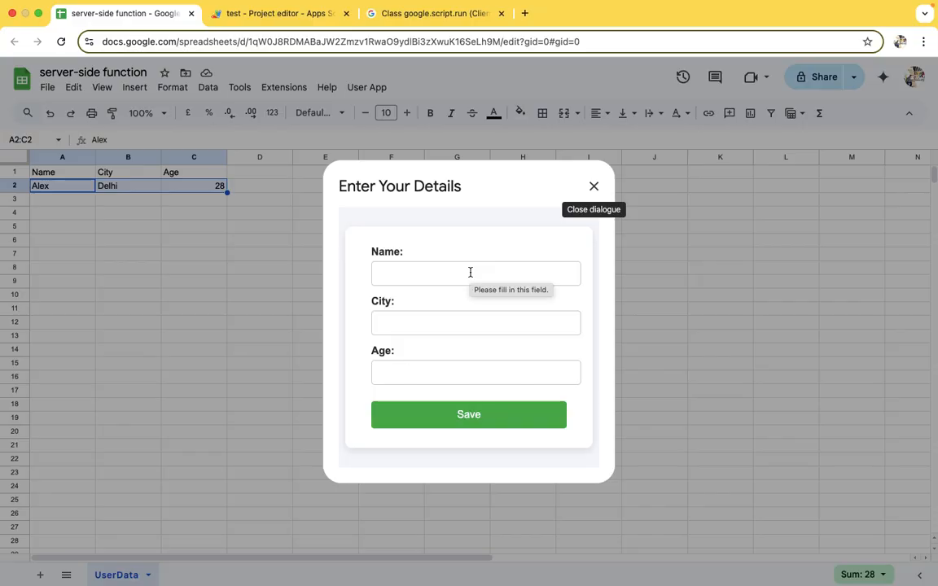
text(Alex)
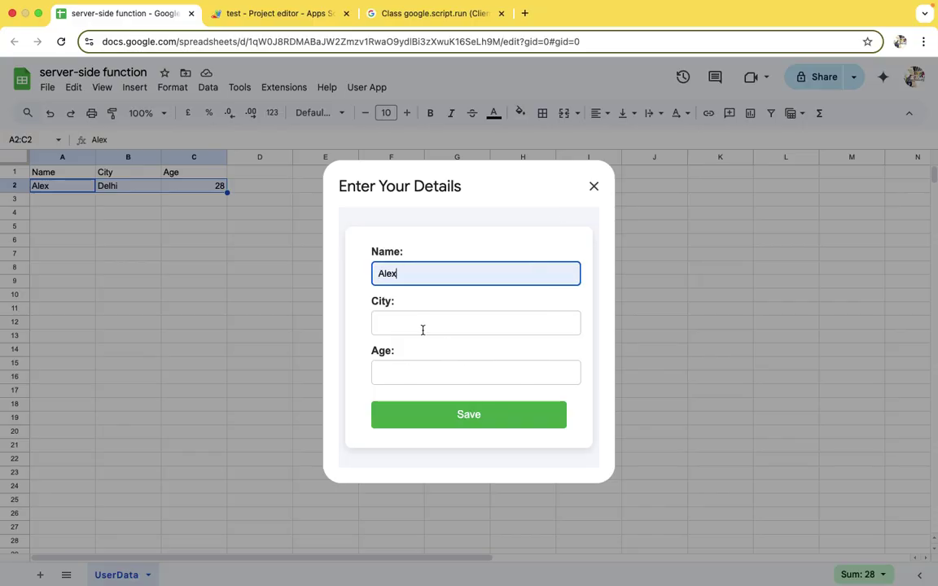
text(Bhopal)
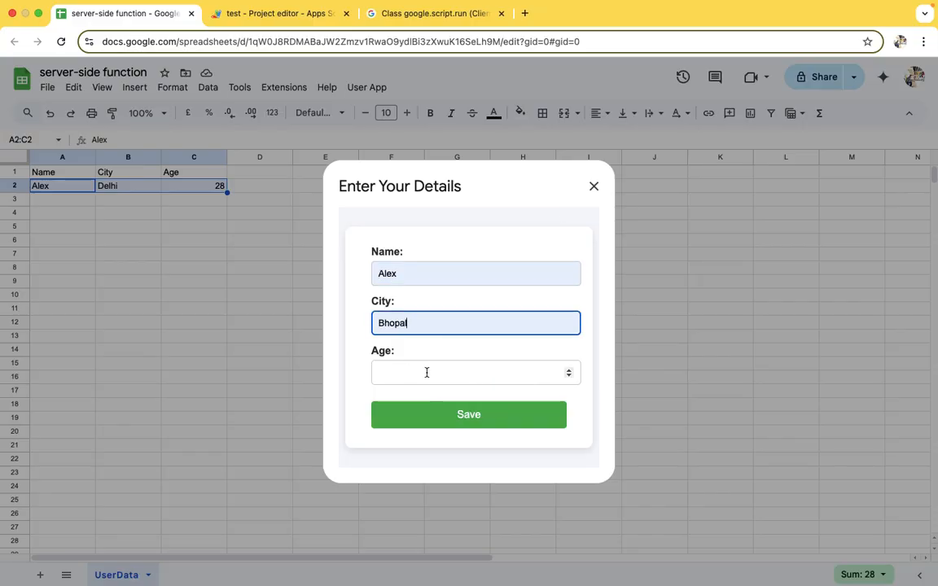
text(29)
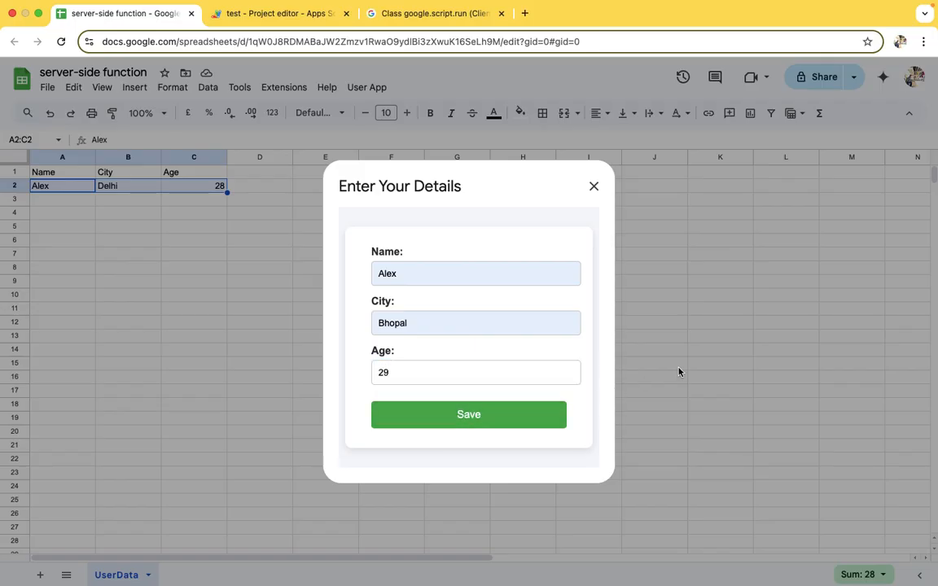
click(470, 416)
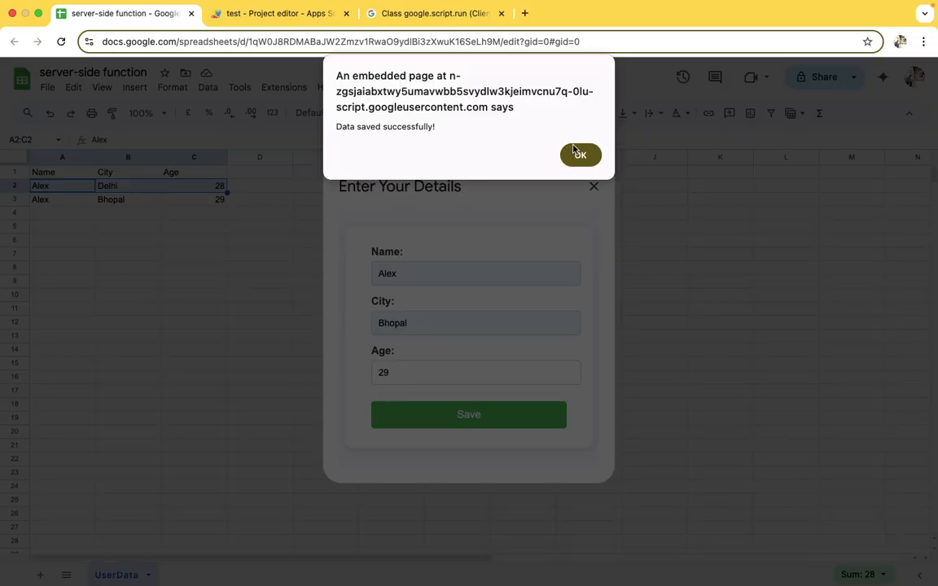
click(579, 155)
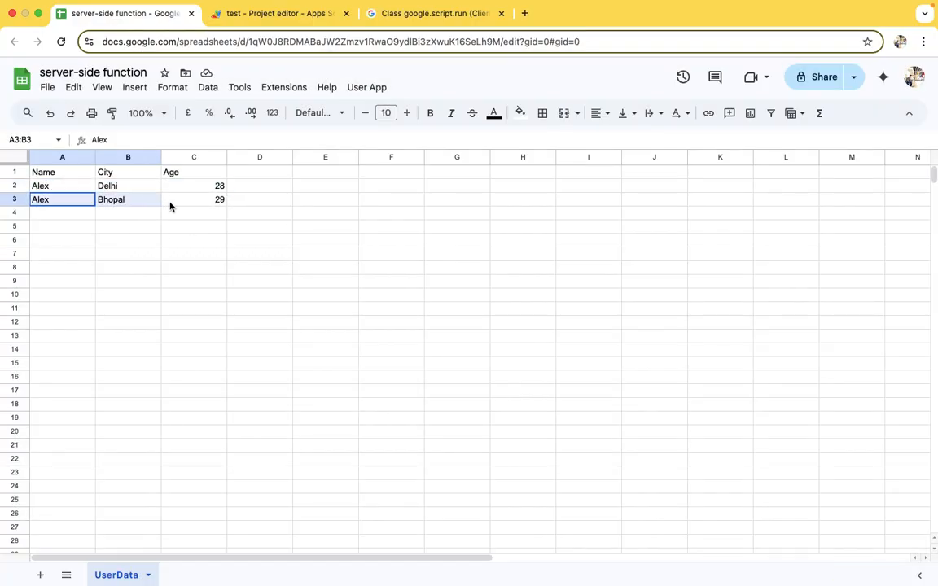
click(192, 199)
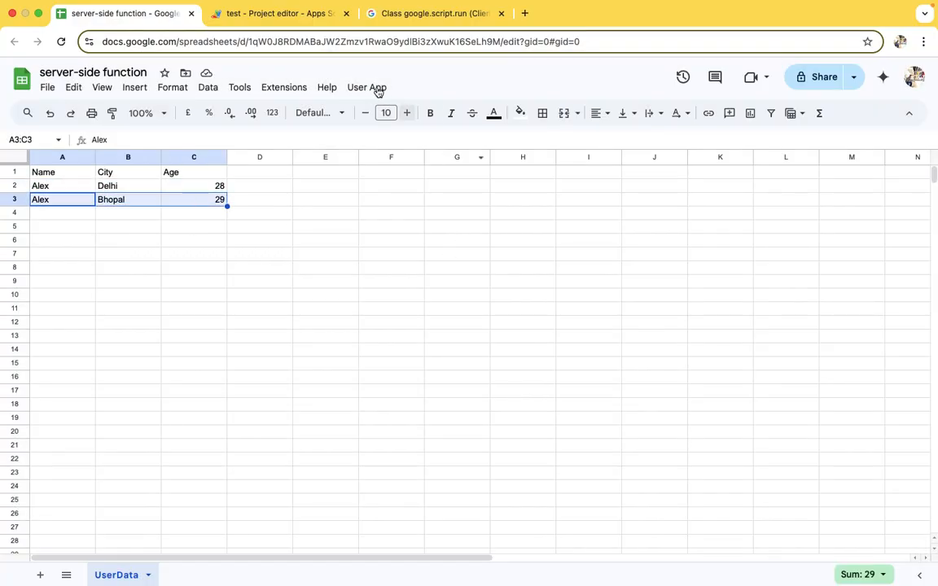
click(366, 88)
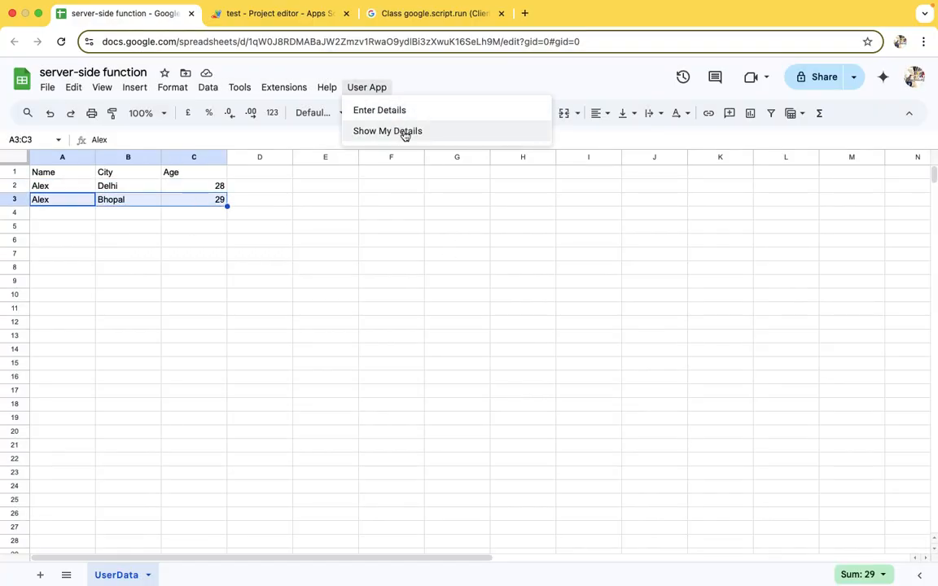
click(388, 131)
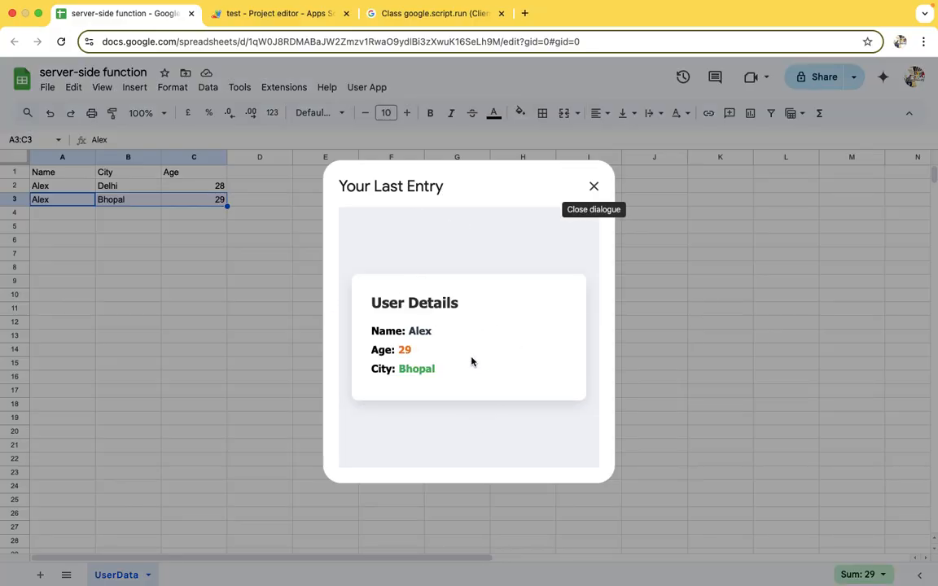
mouse_move(469, 342)
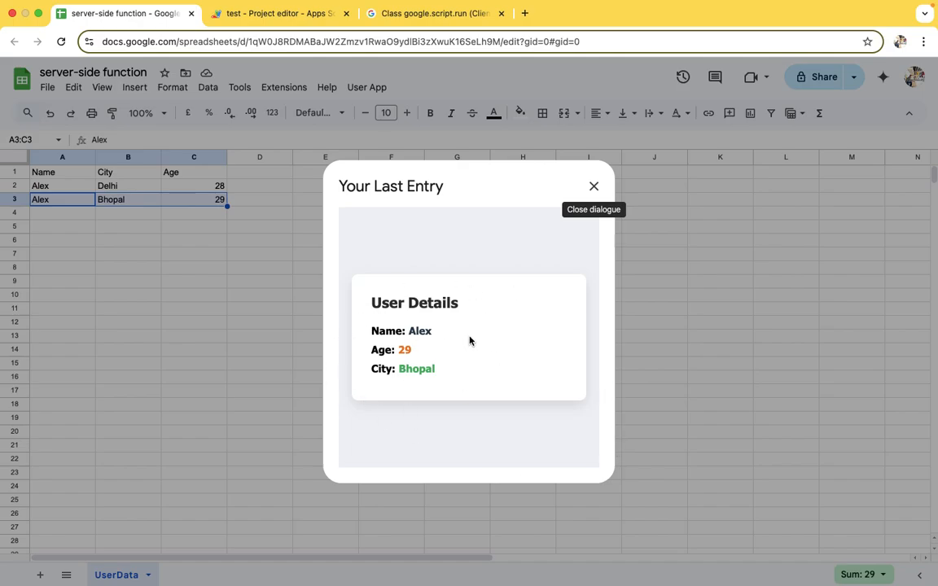
mouse_move(456, 358)
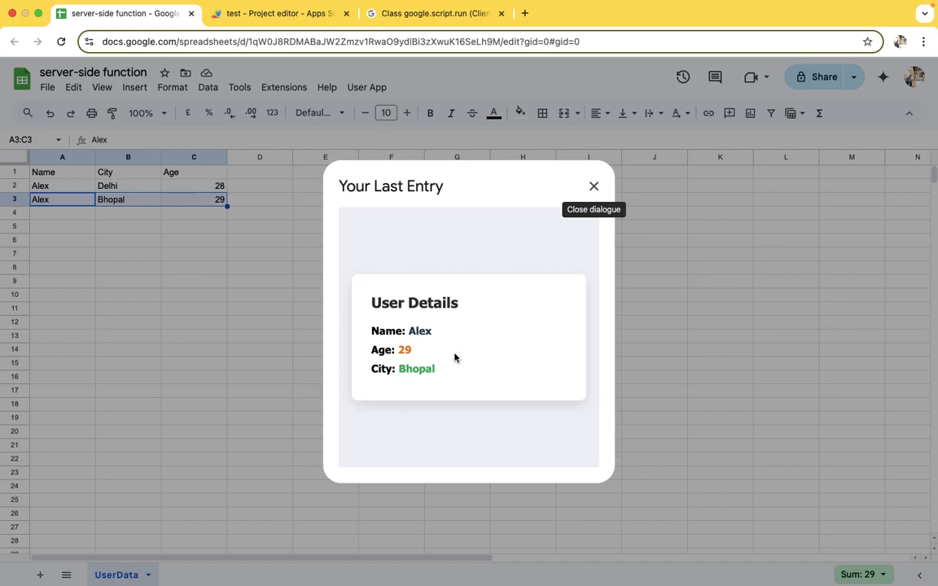
mouse_move(537, 300)
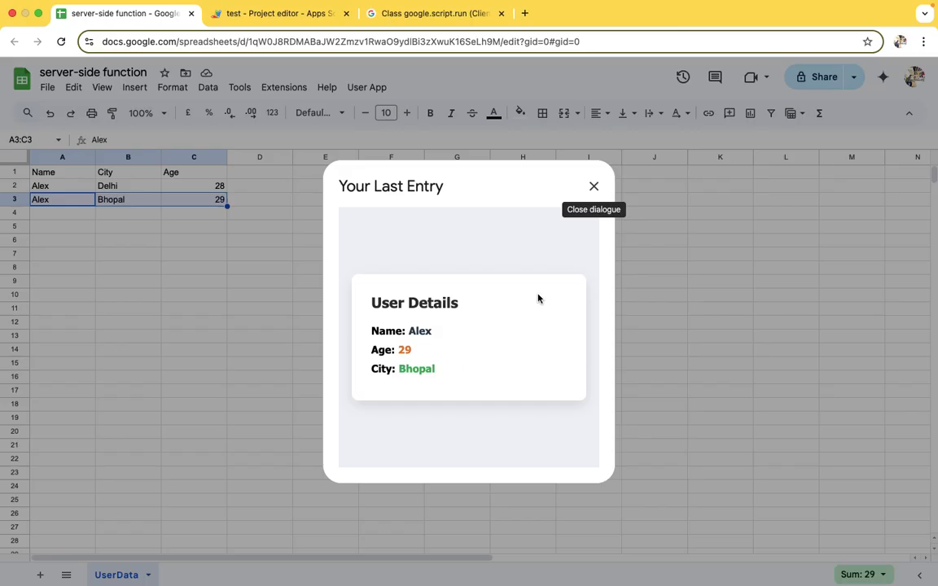
mouse_move(595, 187)
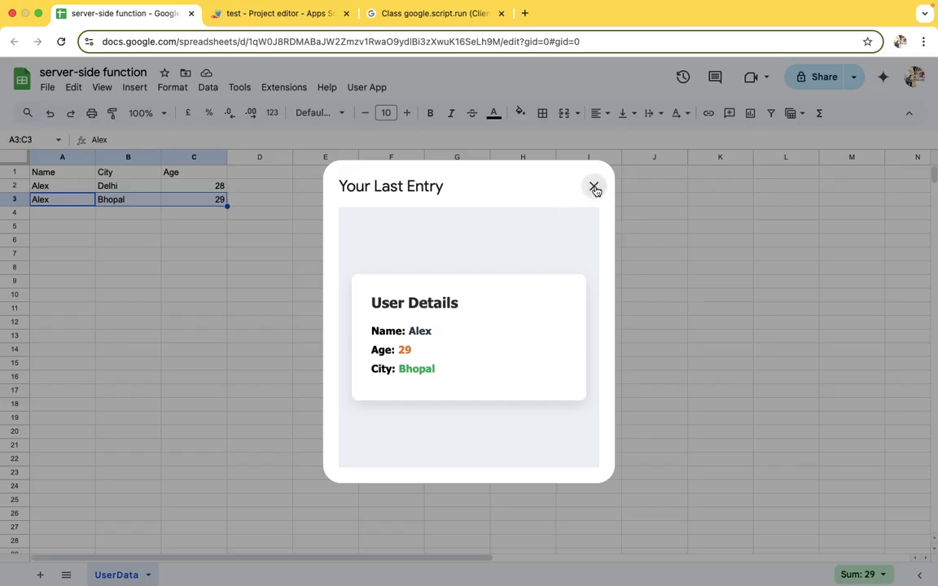
click(594, 189)
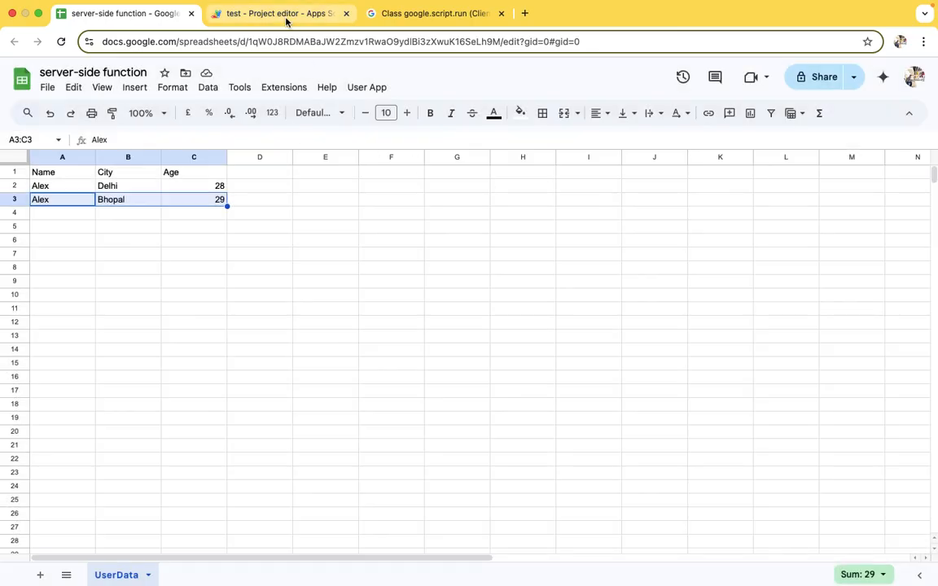
Skim showDetails and getLastEntry in Code.gs, then move to the google.script.run reference page.
click(277, 13)
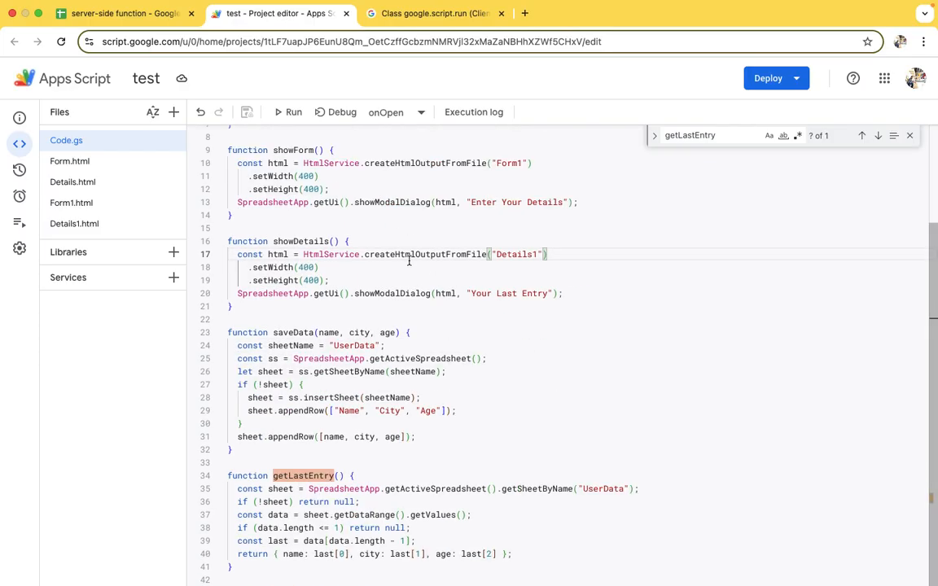
scroll(up, 3)
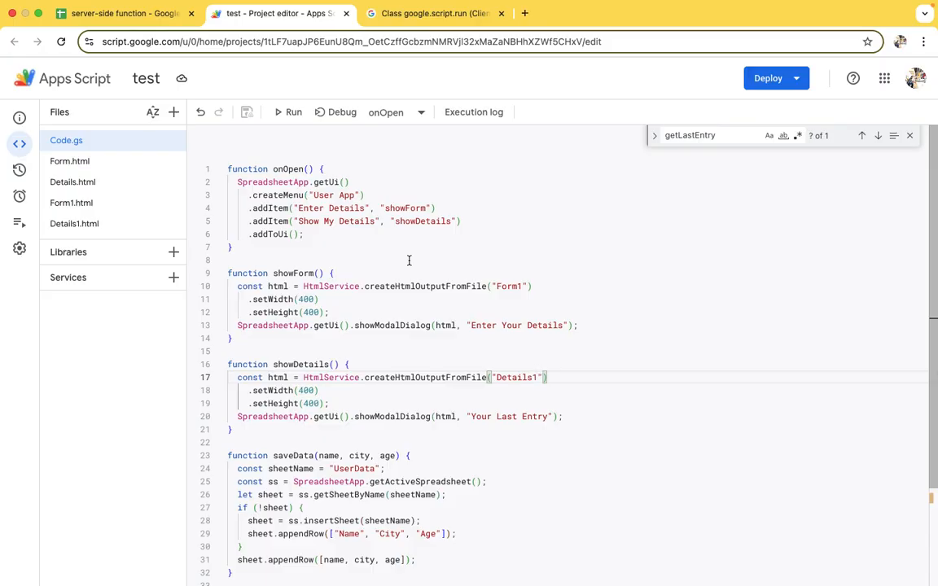
click(122, 13)
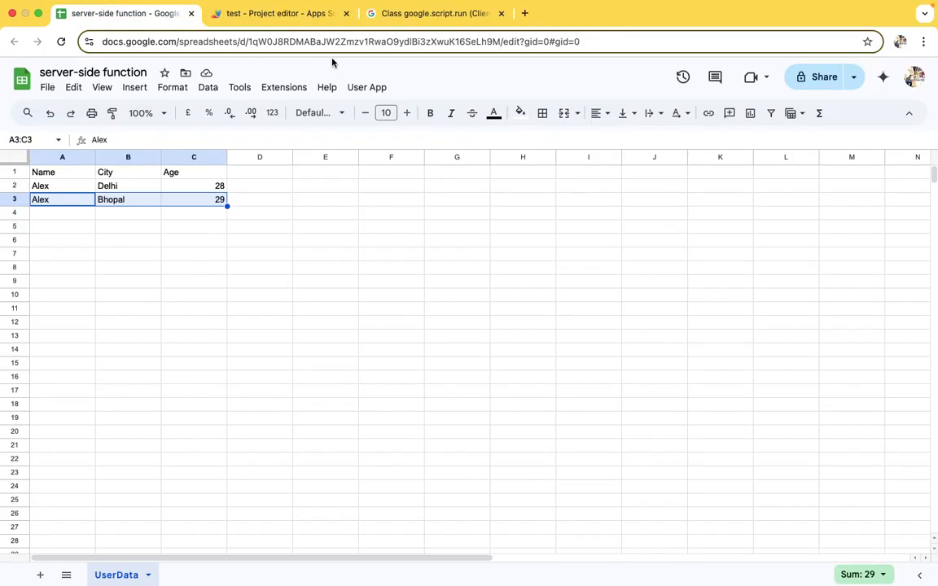
click(277, 13)
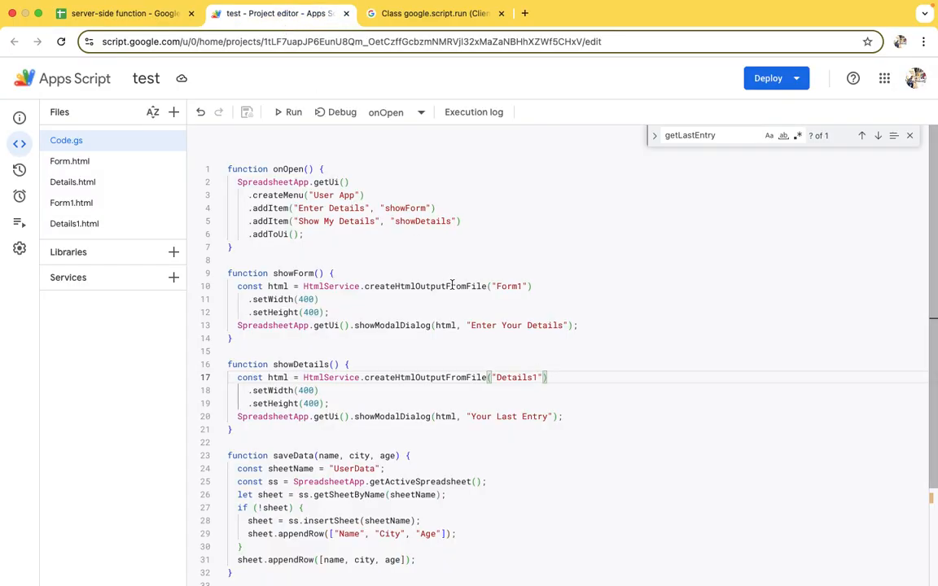
scroll(down, 3)
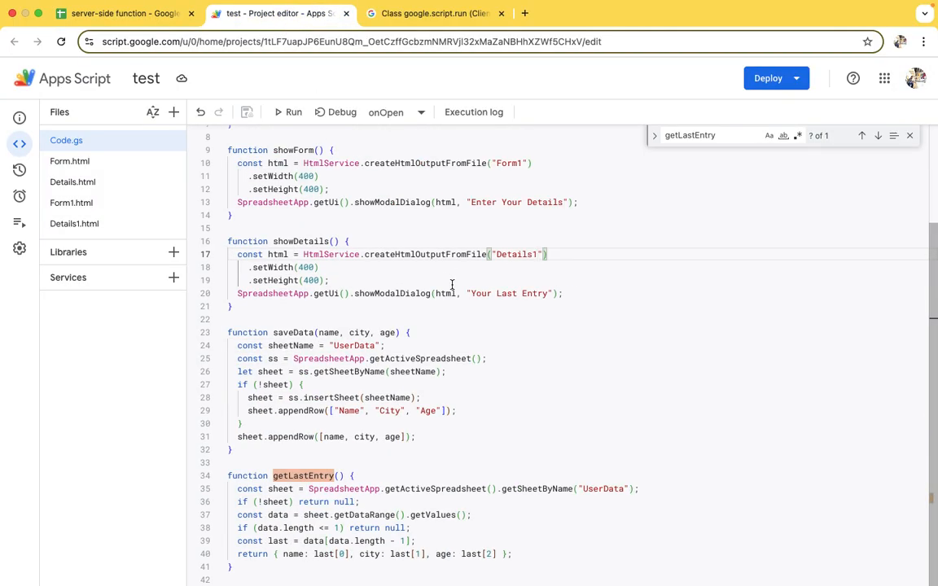
scroll(up, 3)
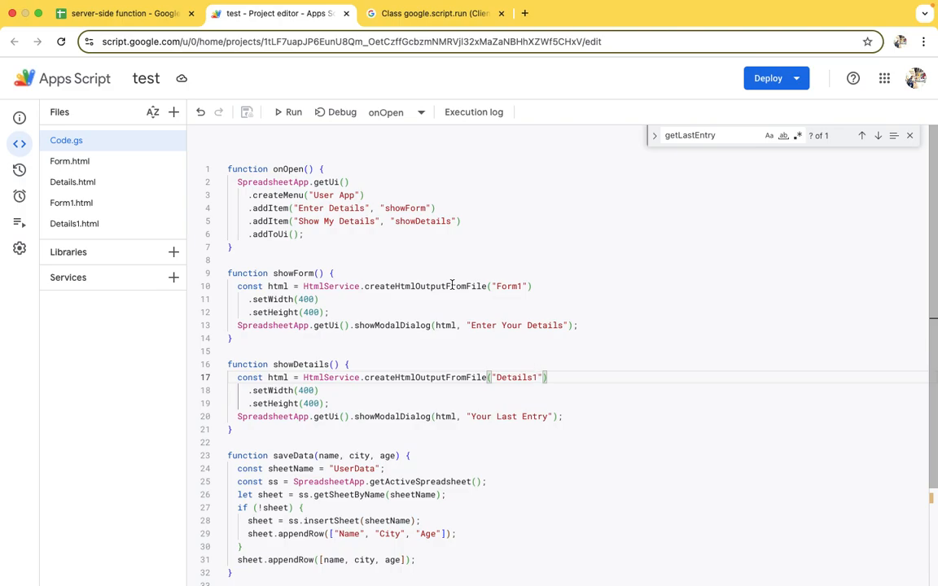
click(437, 13)
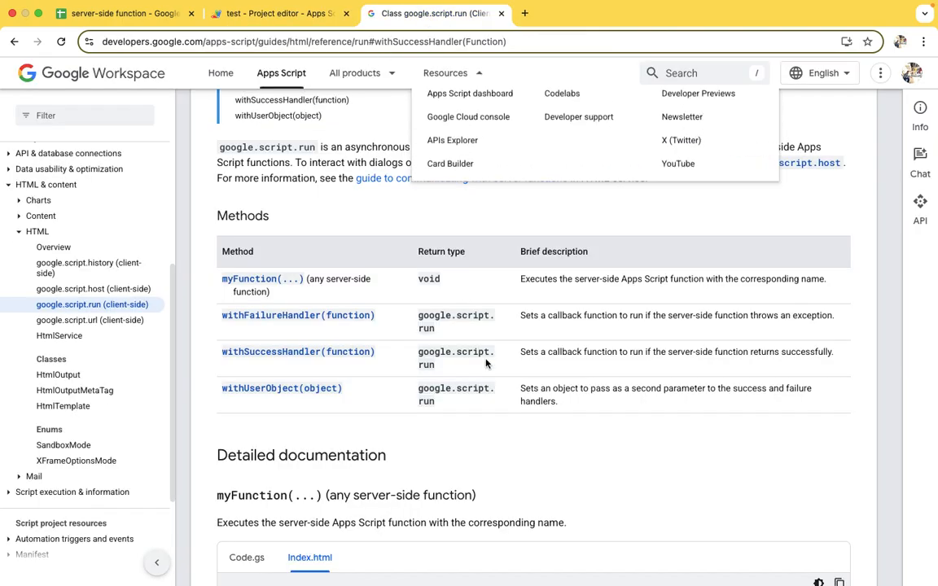
scroll(down, 3)
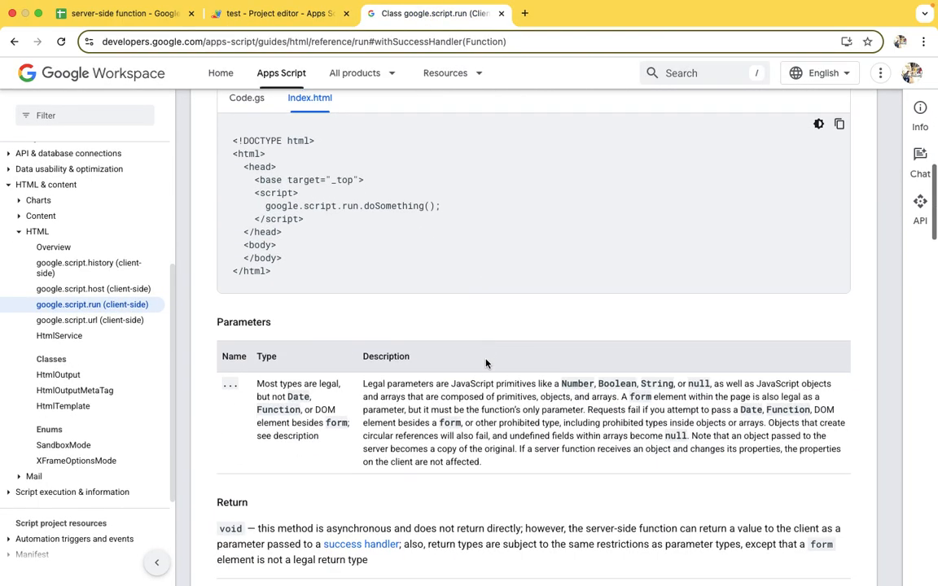
scroll(down, 3)
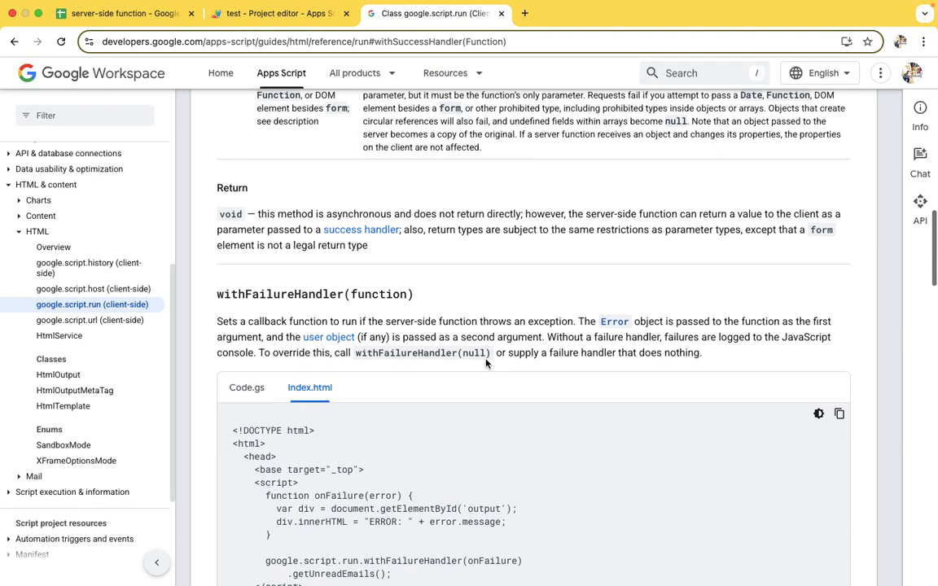
scroll(down, 3)
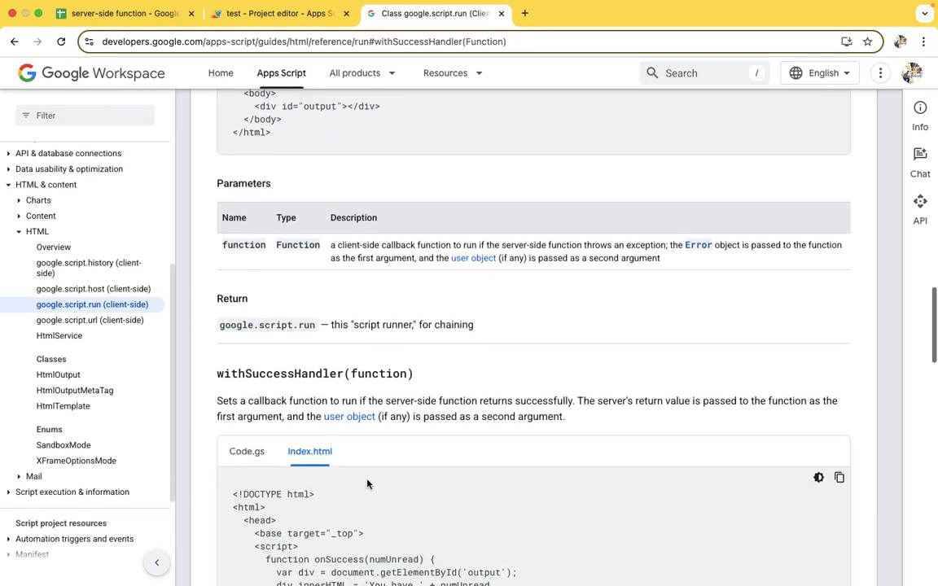
scroll(down, 3)
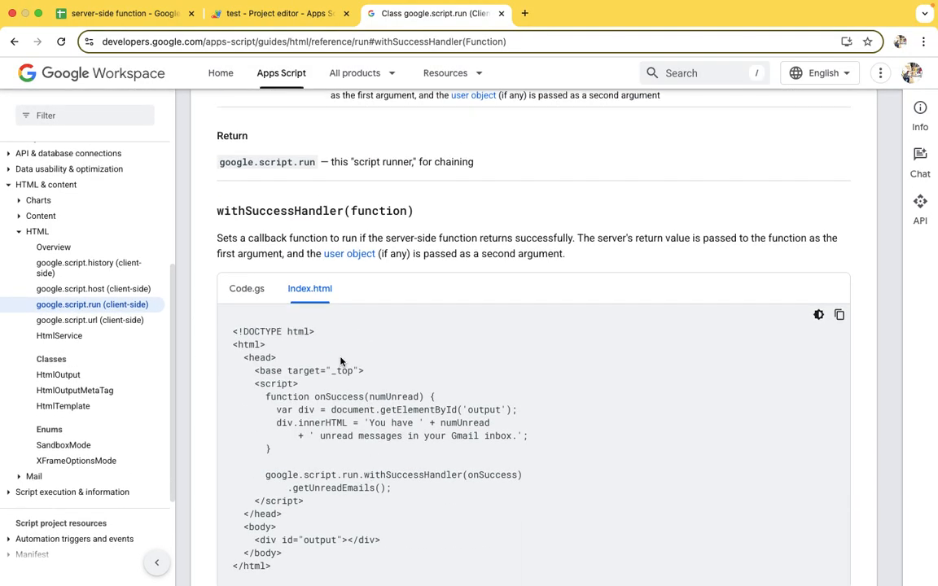
scroll(up, 3)
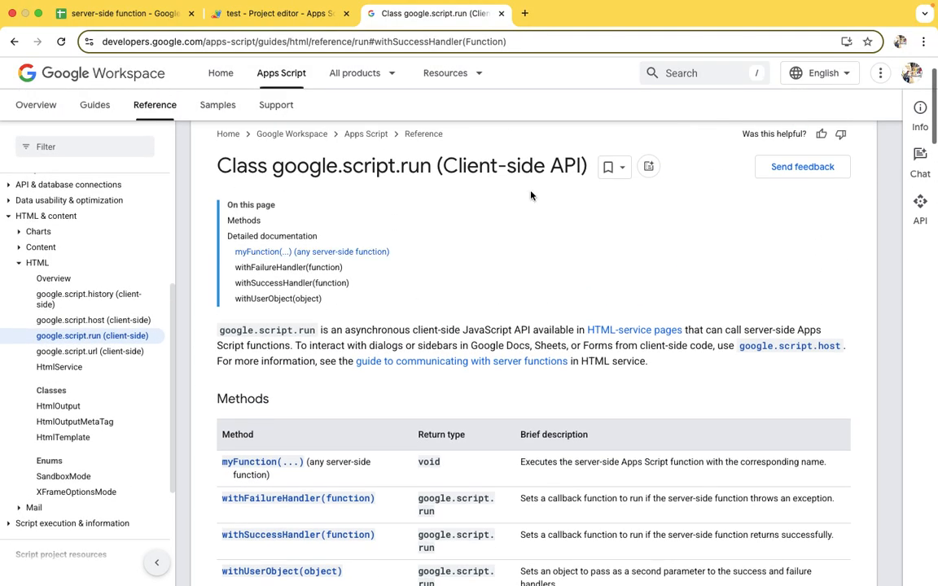